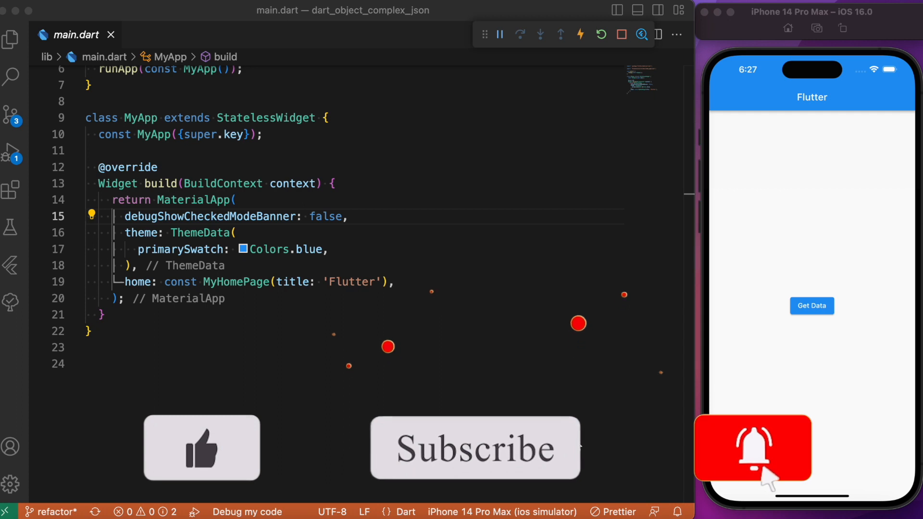
Open home_page.dart via MyHomePage, review build and funCall, and show the file tree.
{"action": "left_click", "coordinate": [752, 448]}
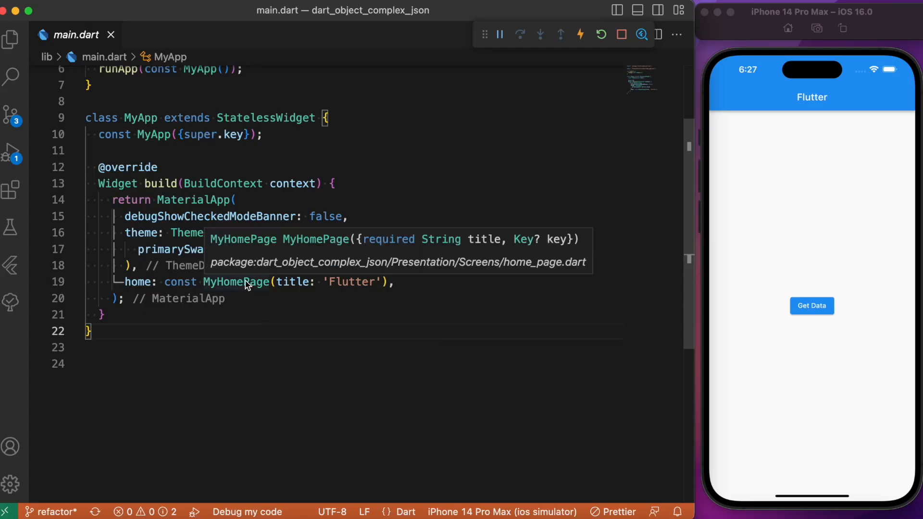
{"action": "left_click", "coordinate": [238, 281]}
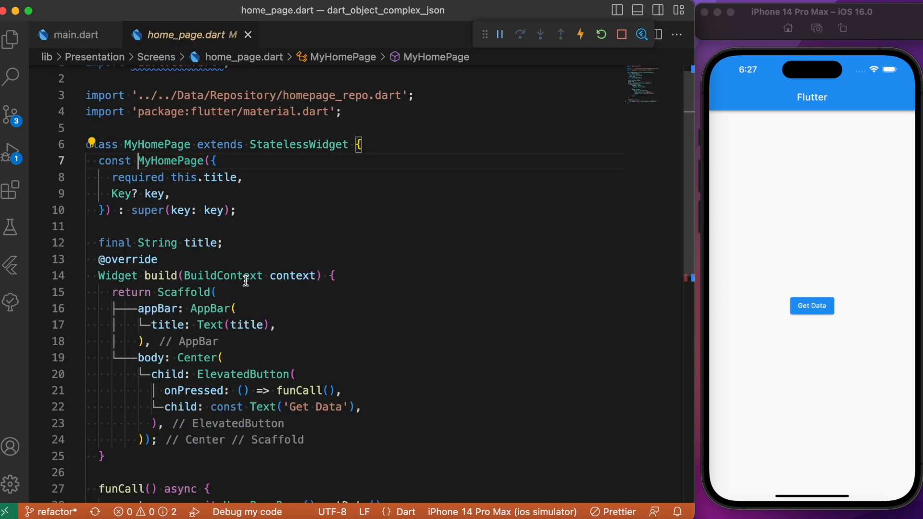
{"action": "scroll", "scroll_direction": "down", "scroll_amount": 3}
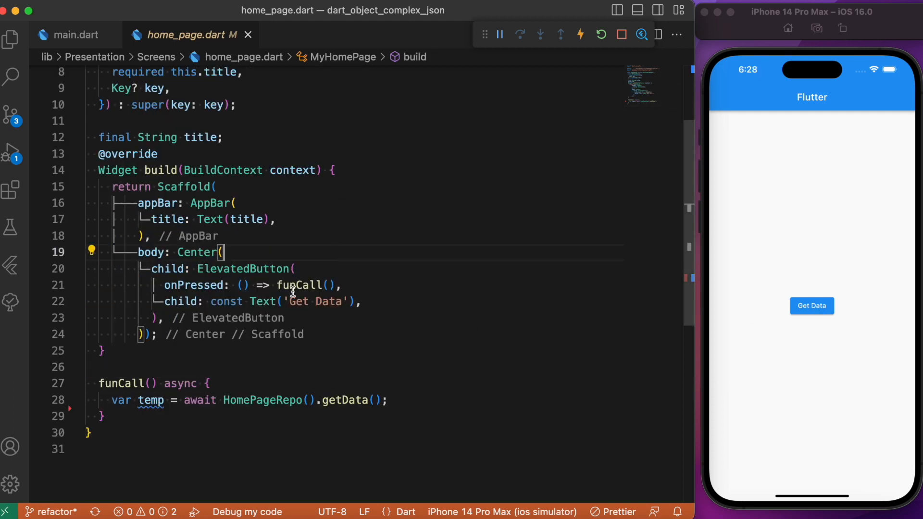
{"action": "left_click", "coordinate": [386, 400]}
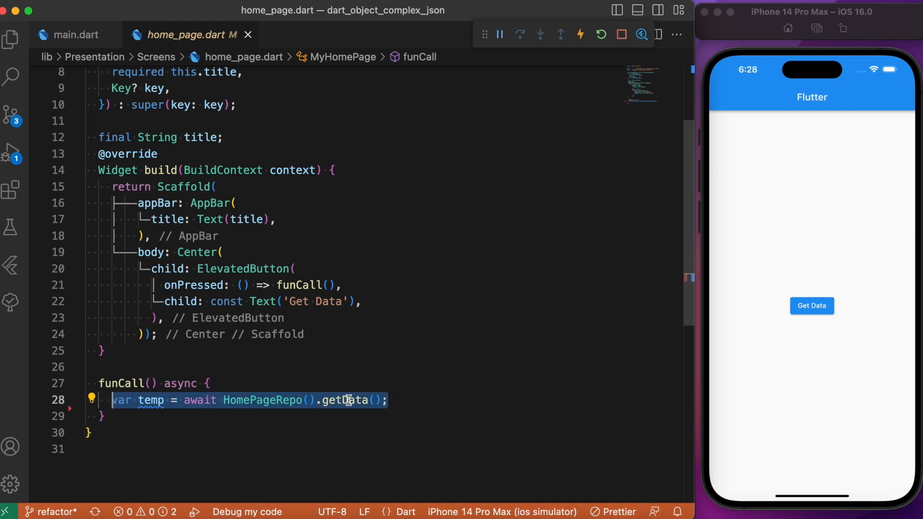
{"action": "mouse_move", "coordinate": [401, 402]}
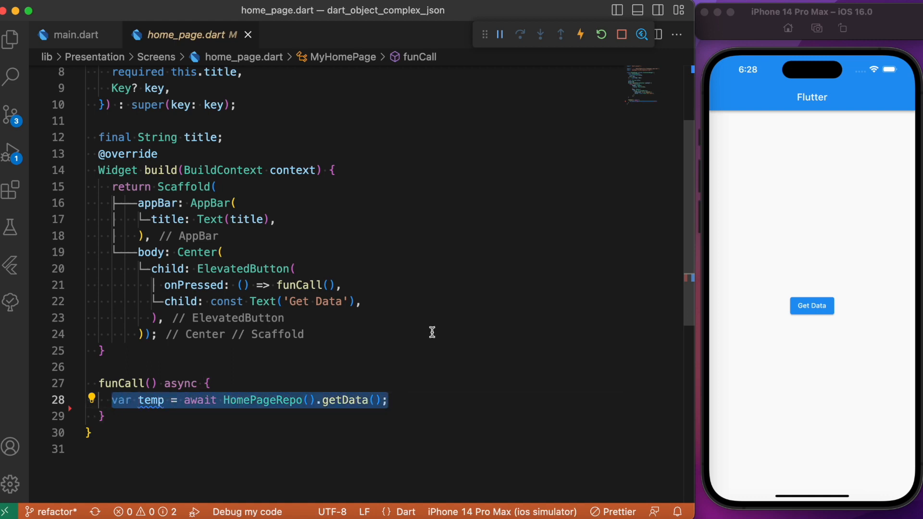
{"action": "scroll", "scroll_direction": "up", "scroll_amount": 3}
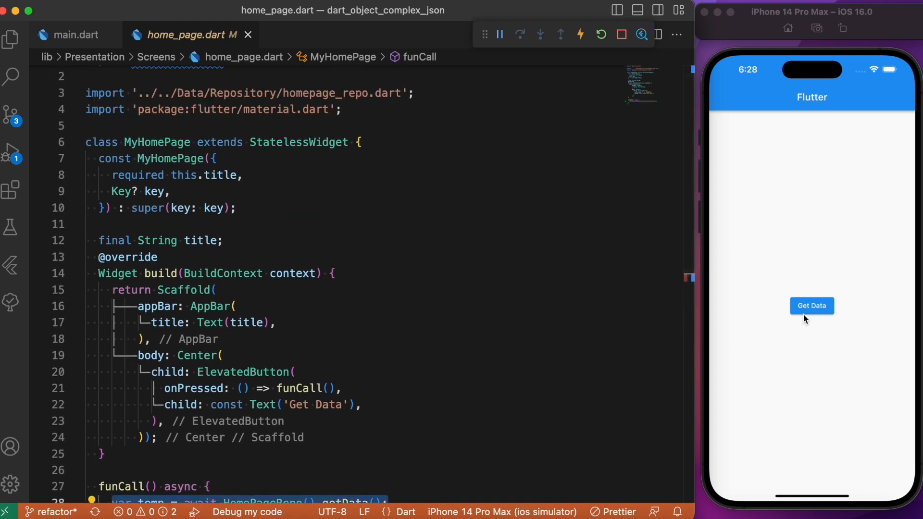
{"action": "mouse_move", "coordinate": [385, 276]}
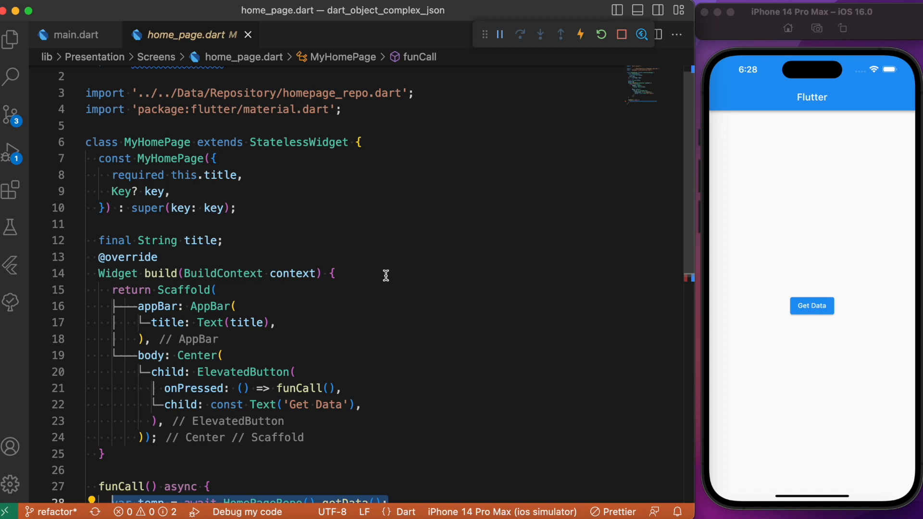
{"action": "left_click", "coordinate": [11, 38]}
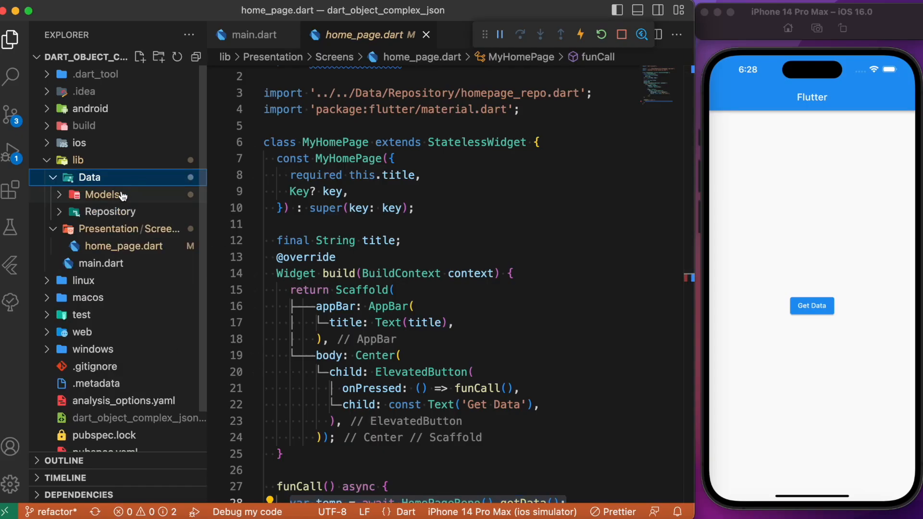
Open Models/json_val.dart, hide the sidebar, and inspect the name, dob and address keys.
{"action": "left_click", "coordinate": [103, 194]}
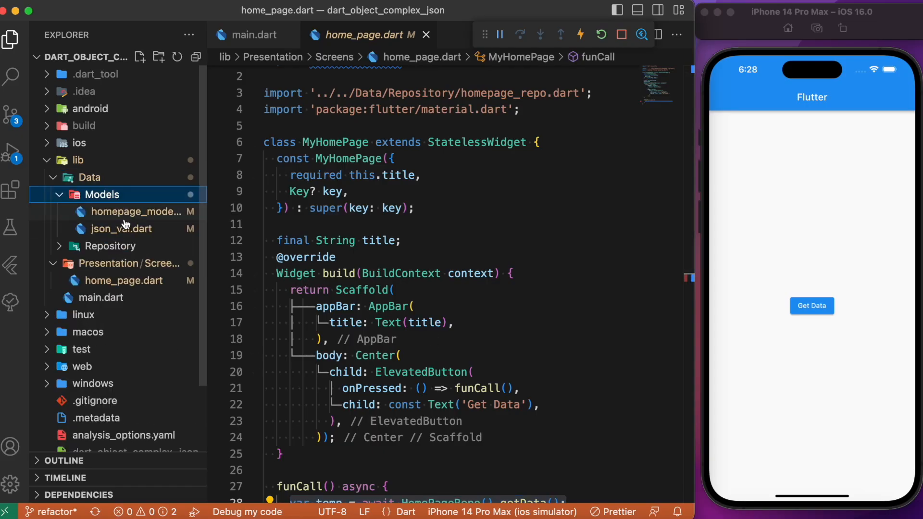
{"action": "left_click", "coordinate": [122, 229]}
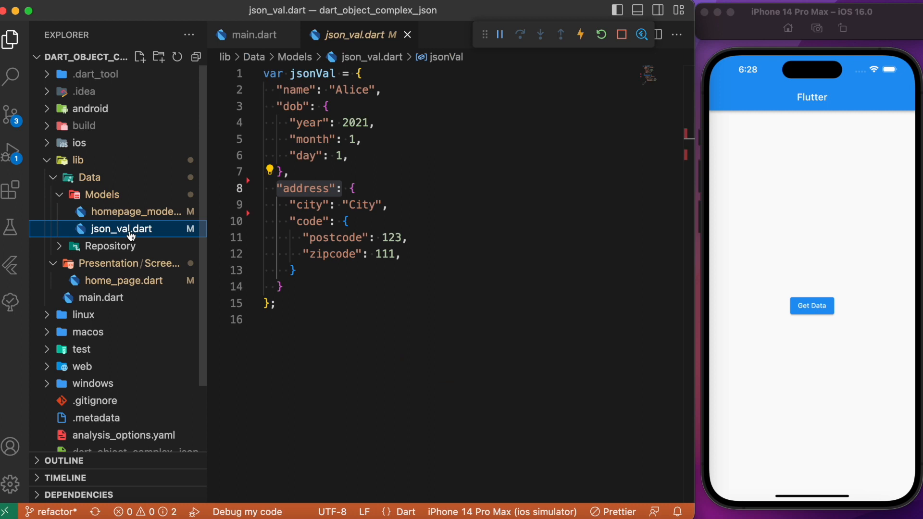
{"action": "left_click", "coordinate": [10, 39]}
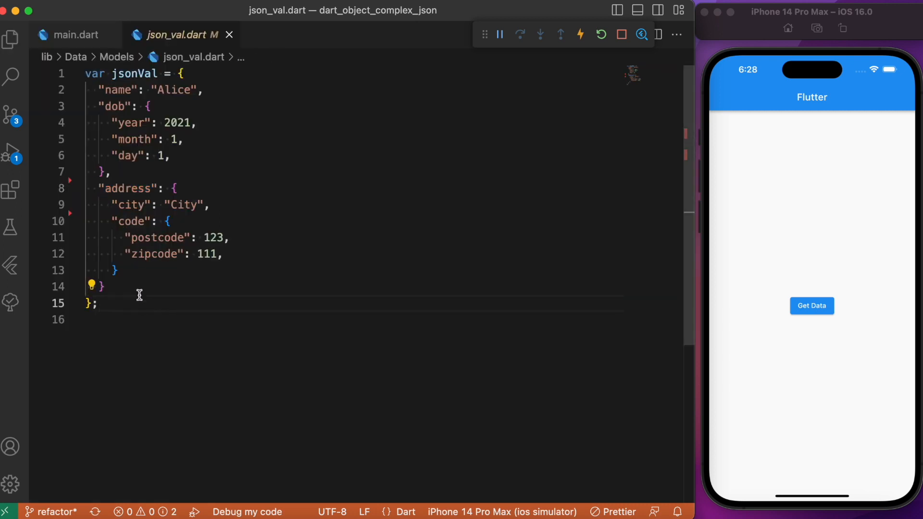
{"action": "left_click", "coordinate": [209, 205]}
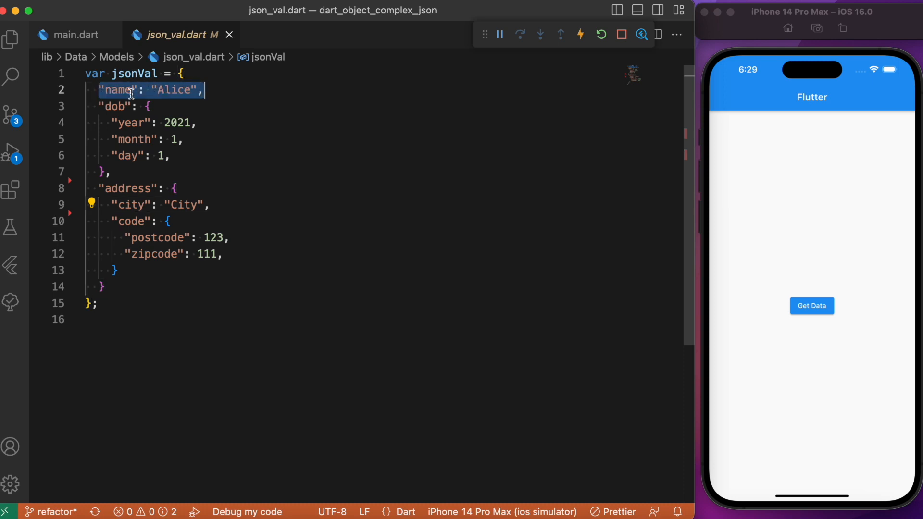
{"action": "left_click", "coordinate": [126, 189]}
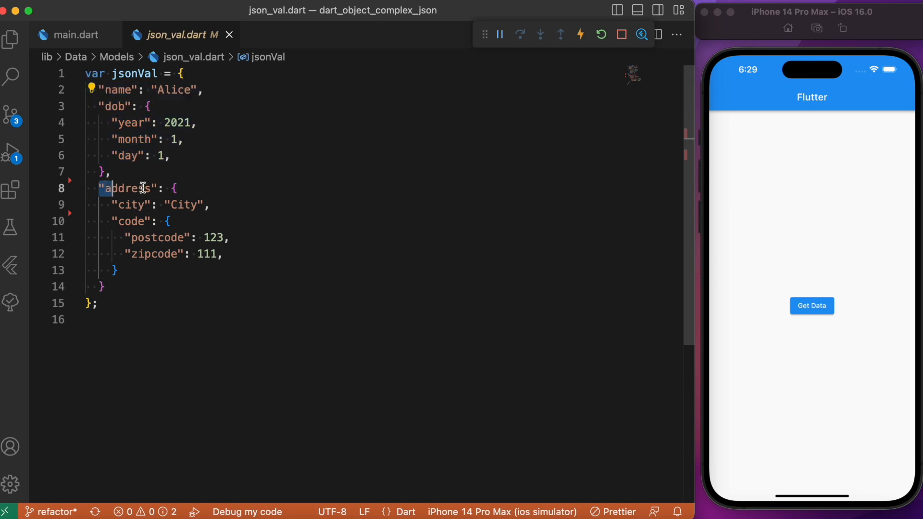
{"action": "double_click", "coordinate": [131, 221]}
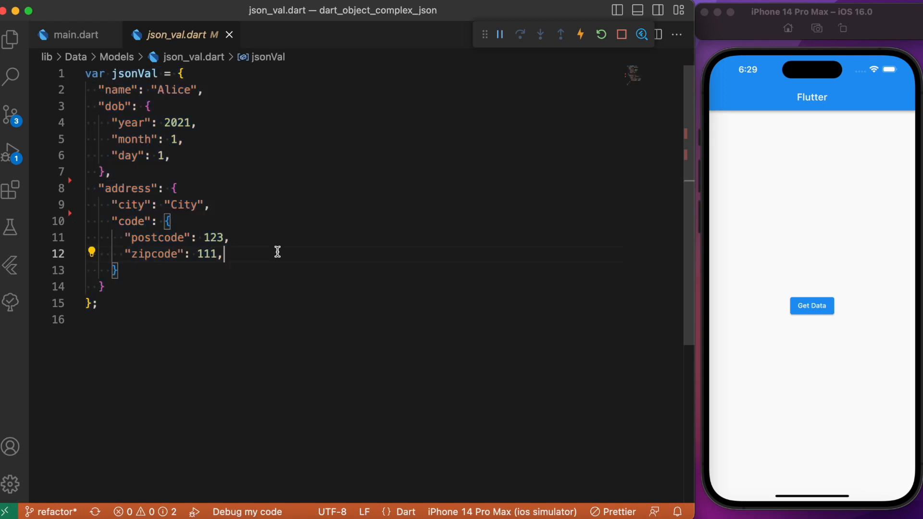
{"action": "mouse_move", "coordinate": [173, 140]}
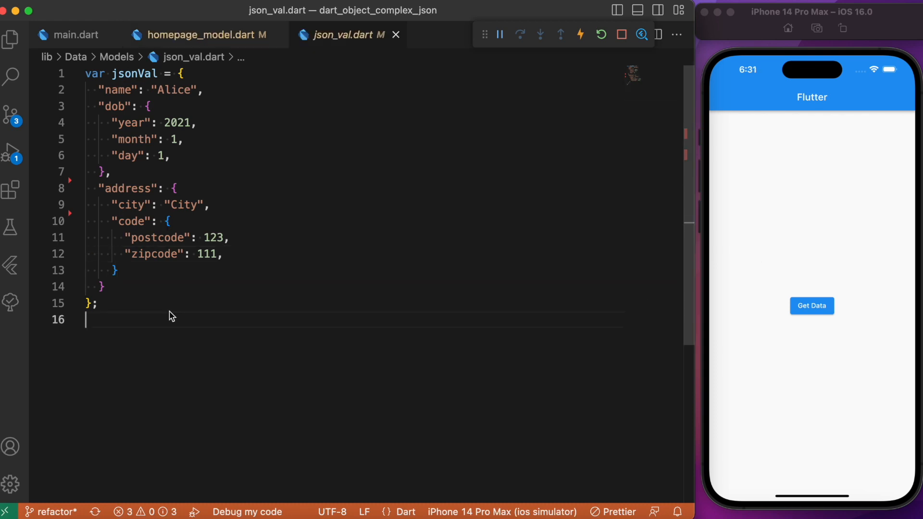
Start class HomePageModel in homepage_model.dart with final String name, checking the JSON file.
{"action": "left_click", "coordinate": [10, 39]}
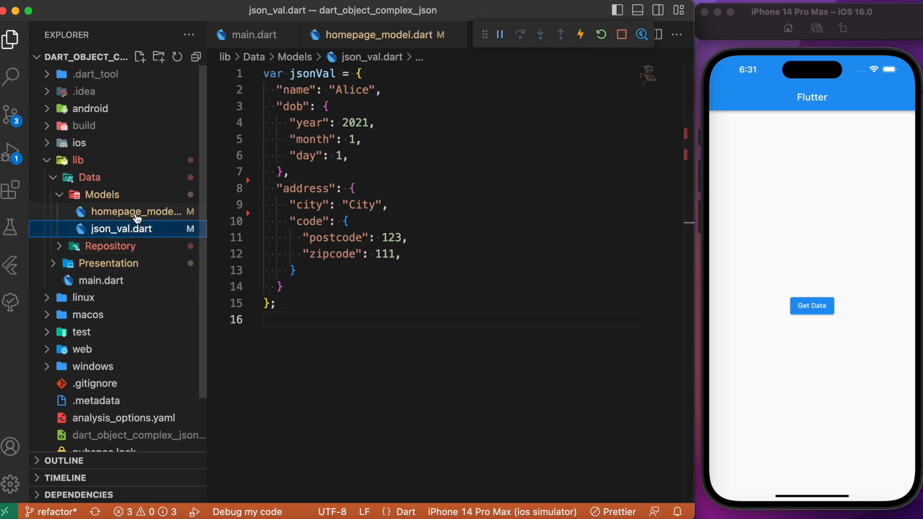
{"action": "left_click", "coordinate": [200, 35]}
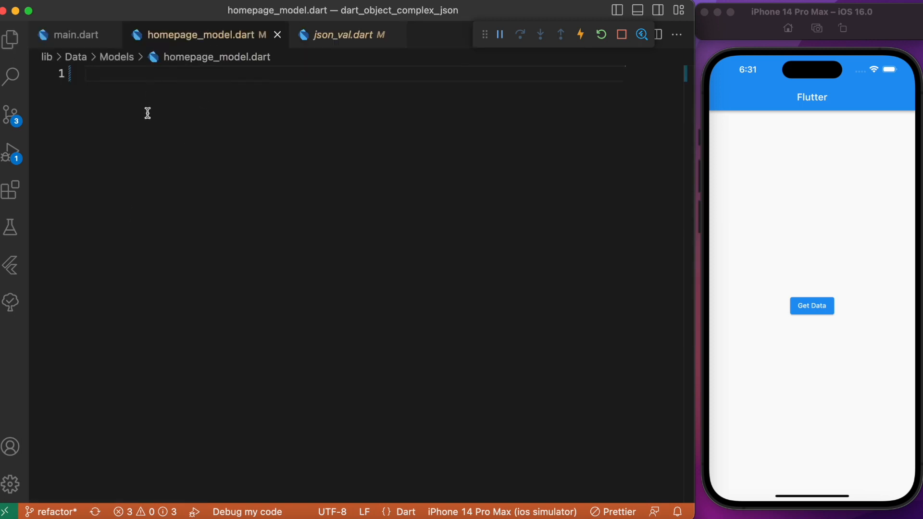
{"action": "type", "text": "class HomePageModel {"}
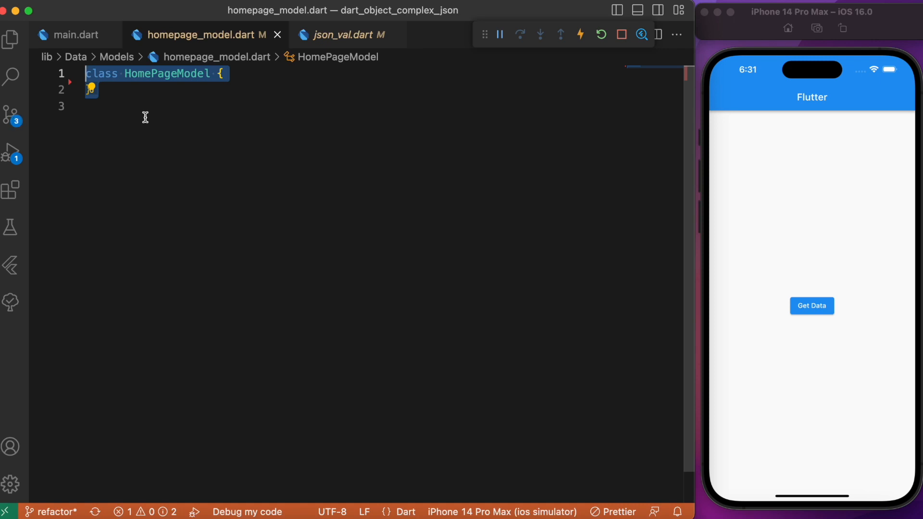
{"action": "type", "text": "final String name;"}
{"action": "left_click", "coordinate": [208, 107]}
{"action": "type", "text": "final Map<String, Object> address;"}
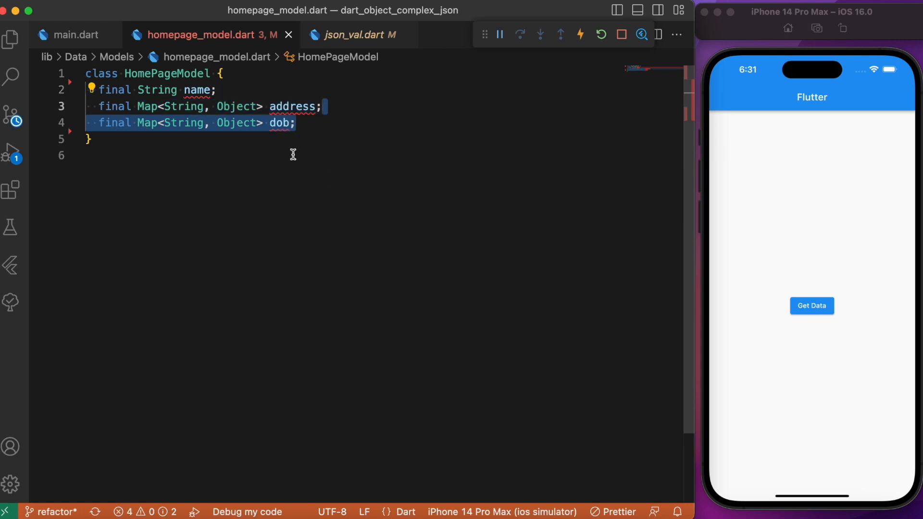
{"action": "left_click", "coordinate": [353, 35]}
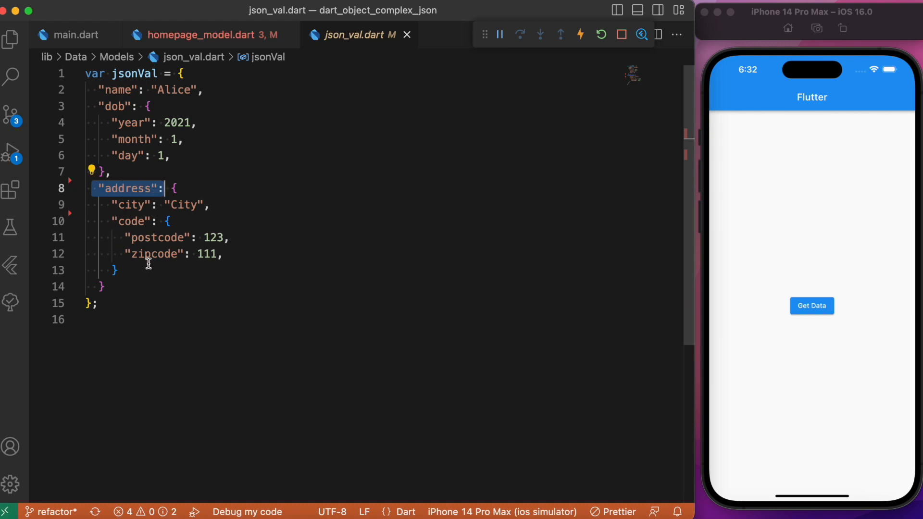
{"action": "left_click", "coordinate": [206, 34]}
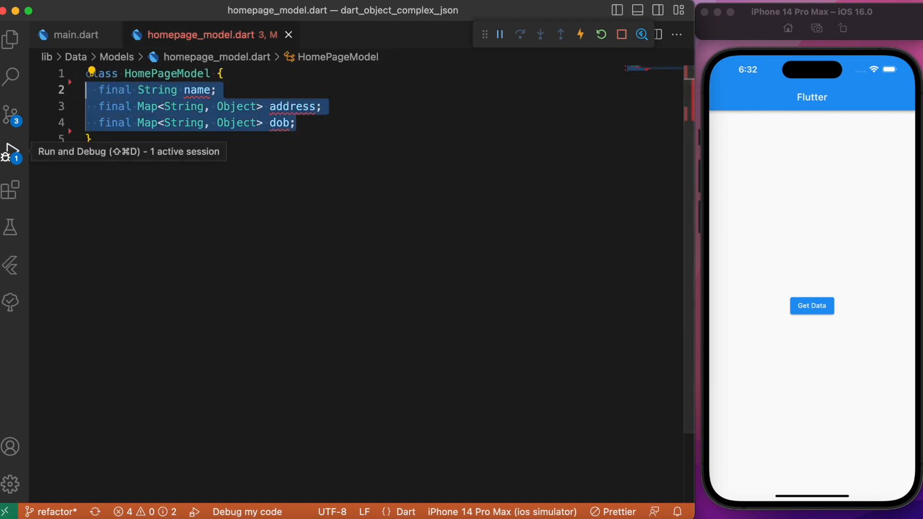
{"action": "mouse_move", "coordinate": [11, 190]}
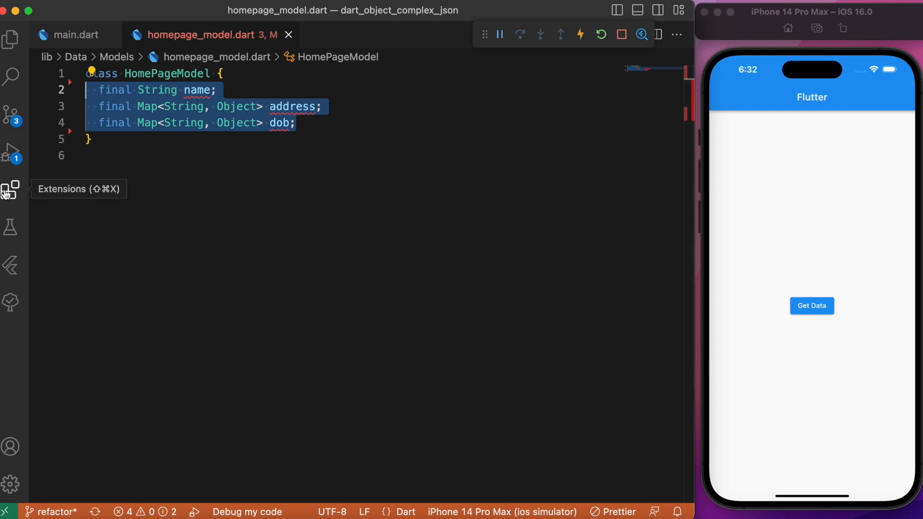
View the Dart Data Class Generator extension details, then return to homepage_model.dart.
{"action": "left_click", "coordinate": [11, 190]}
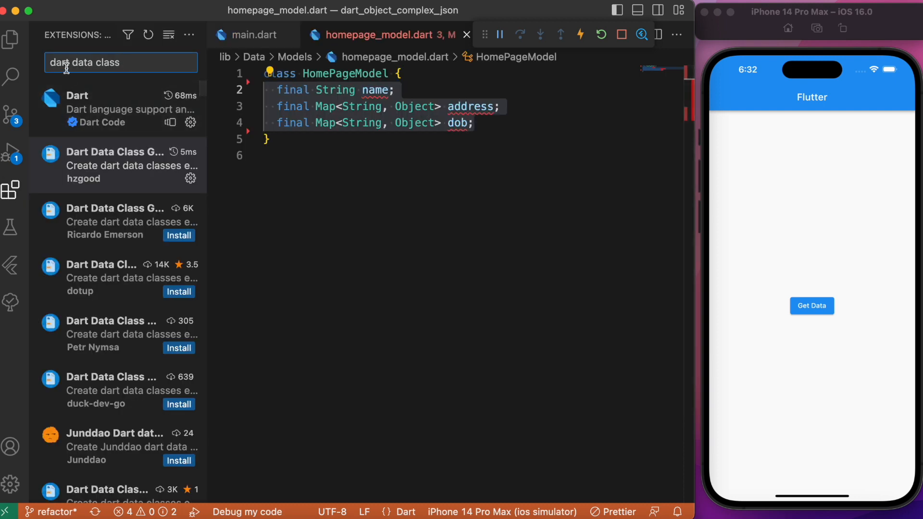
{"action": "left_click", "coordinate": [118, 164]}
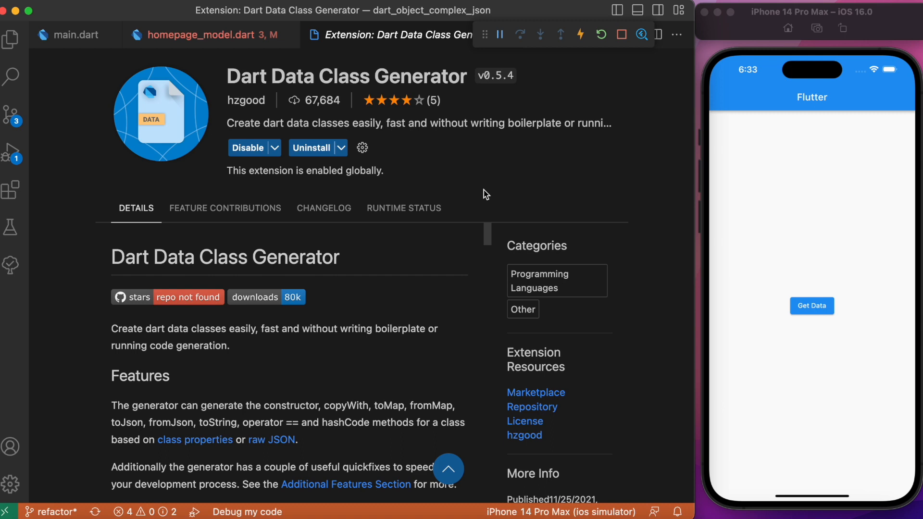
{"action": "mouse_move", "coordinate": [62, 184]}
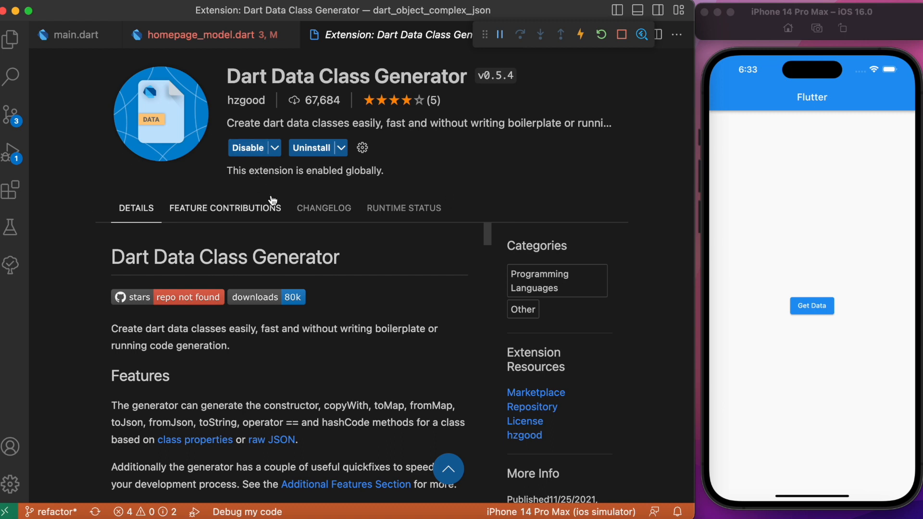
{"action": "left_click", "coordinate": [202, 34]}
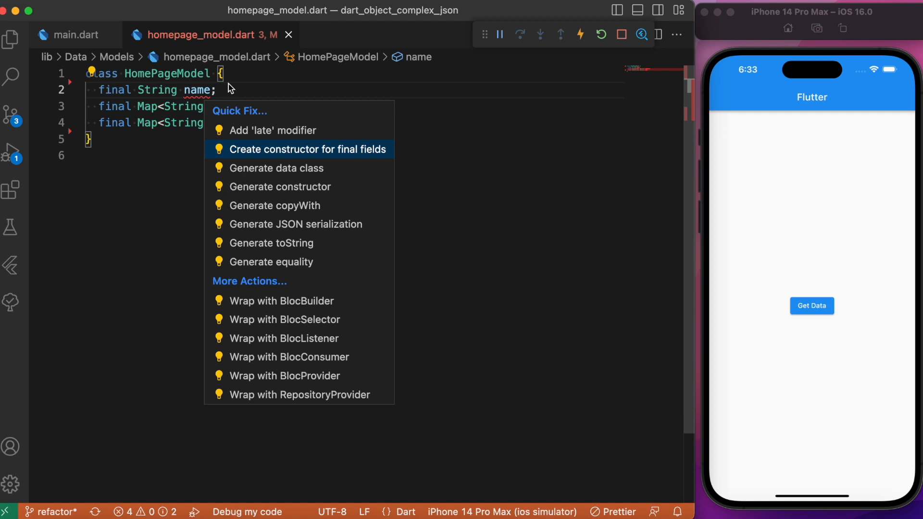
Generate the HomePageModel constructor and data class methods (copyWith, fromMap) via Quick Fix.
{"action": "left_click", "coordinate": [307, 149]}
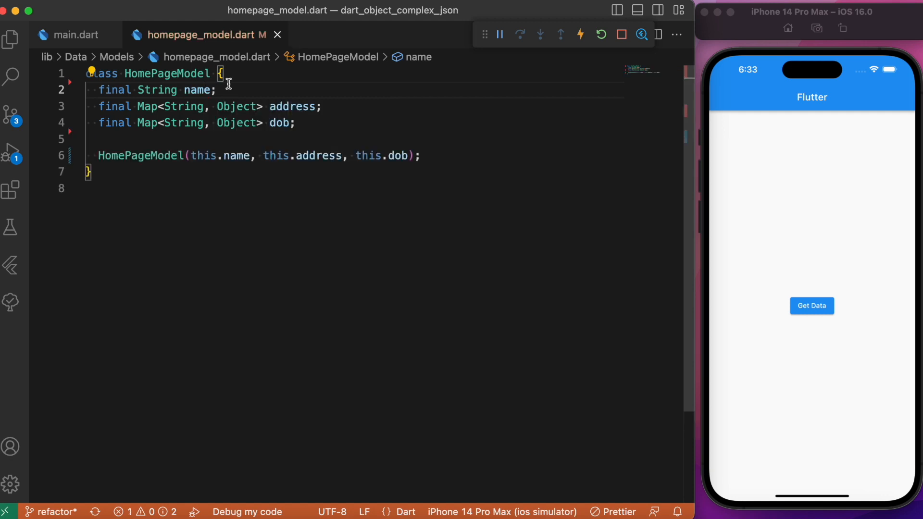
{"action": "left_click", "coordinate": [87, 72]}
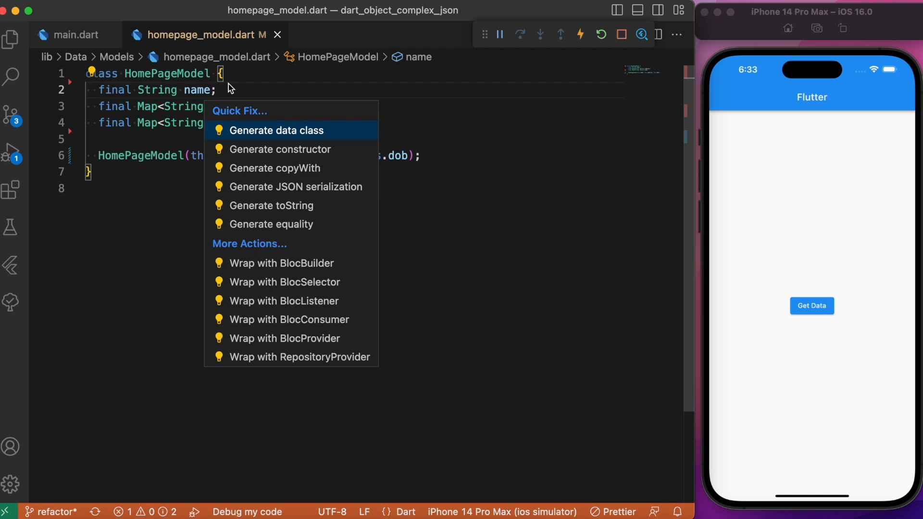
{"action": "left_click", "coordinate": [273, 130]}
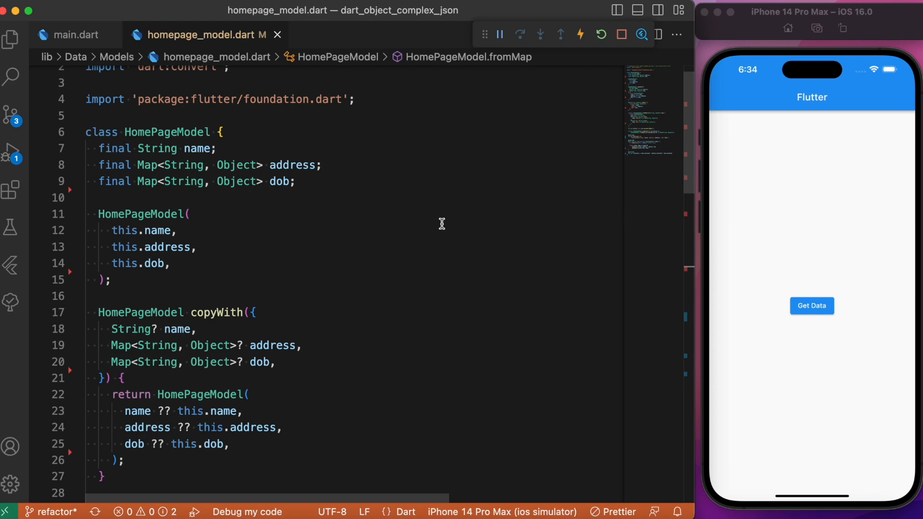
{"action": "mouse_move", "coordinate": [336, 234]}
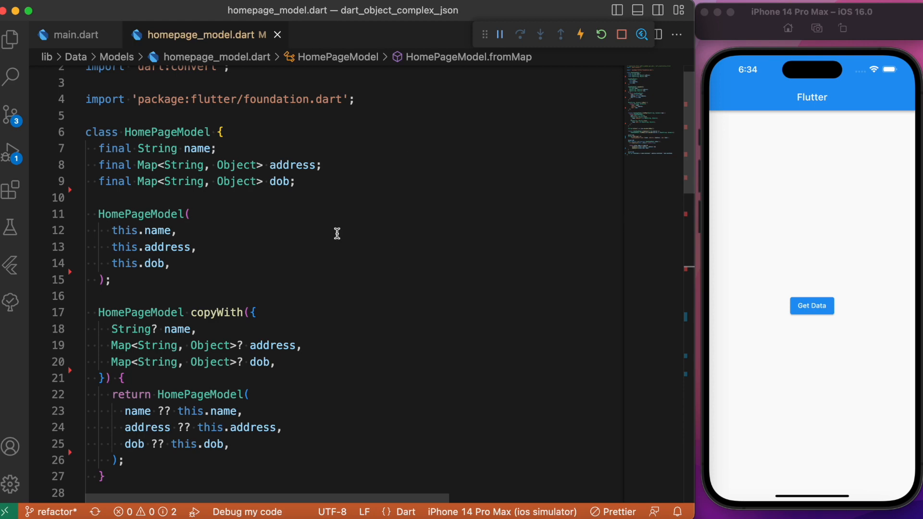
{"action": "left_click", "coordinate": [347, 34]}
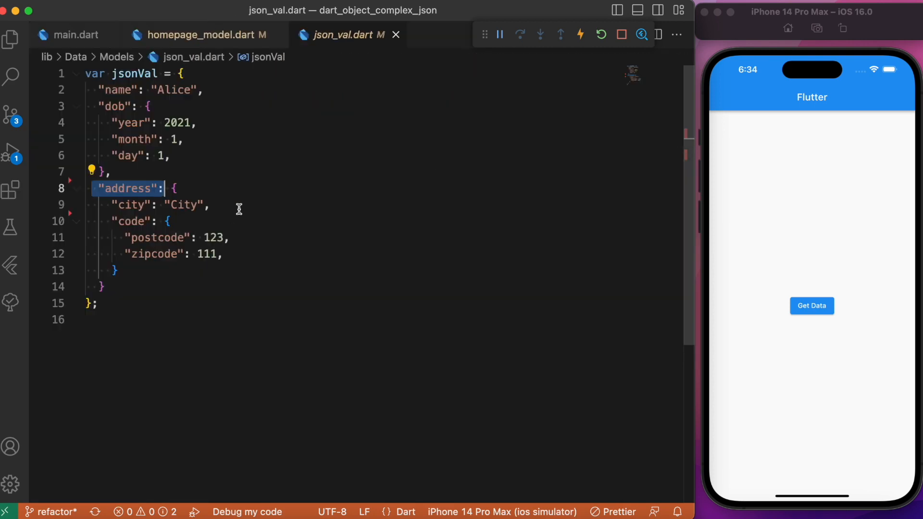
{"action": "left_click", "coordinate": [202, 34]}
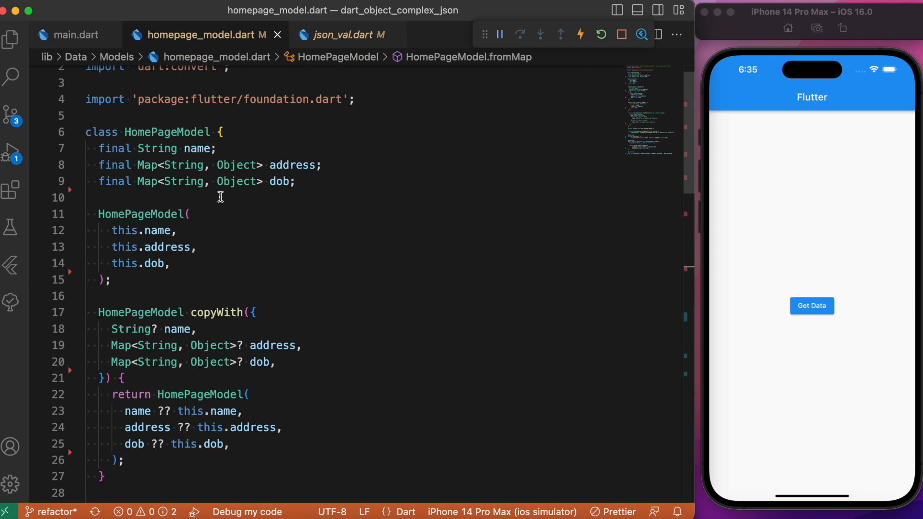
{"action": "mouse_move", "coordinate": [238, 269]}
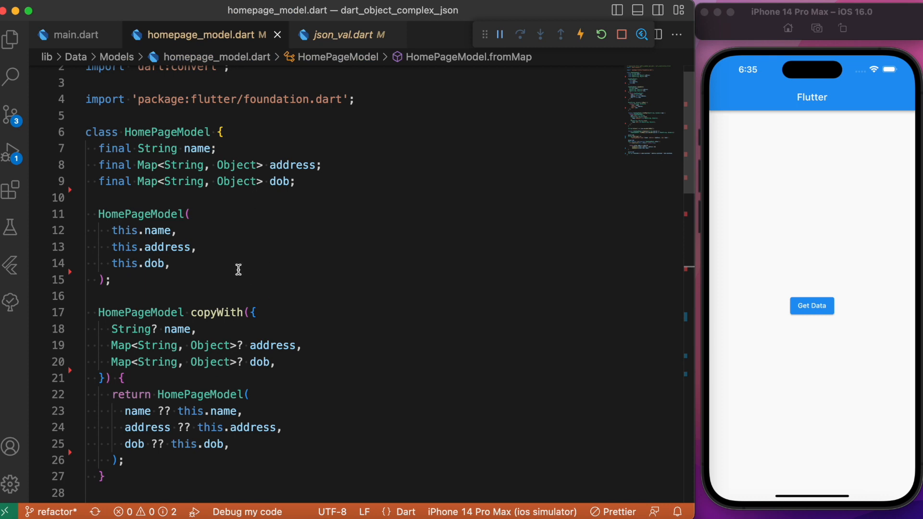
{"action": "left_click", "coordinate": [10, 37]}
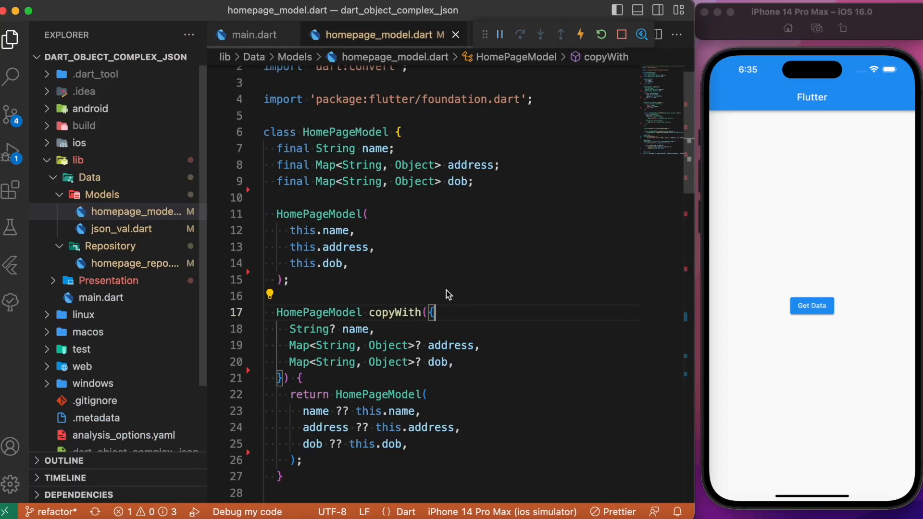
Override getData in homepage_repo.dart to await a 100 ms delay and return HomePageModel.fromMap(jsonVal).
{"action": "left_click", "coordinate": [131, 263]}
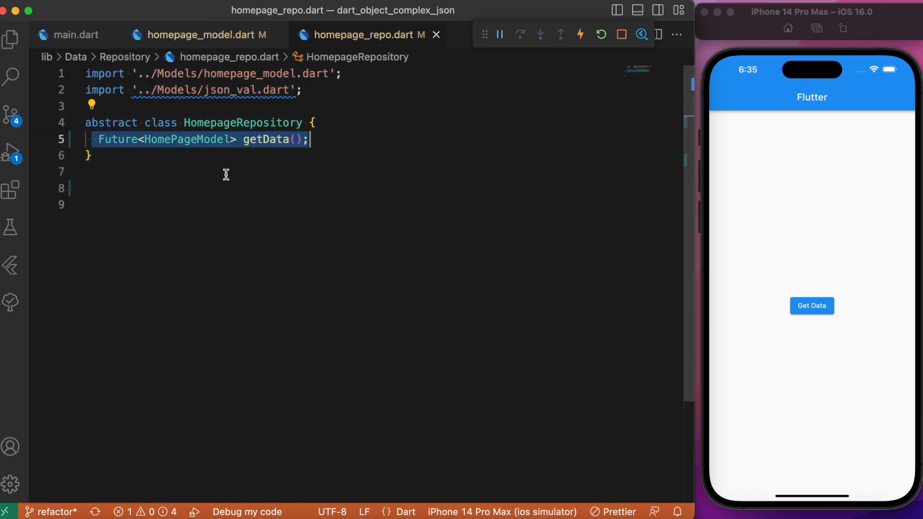
{"action": "left_click", "coordinate": [265, 139]}
{"action": "type", "text": "class HomePageRepo extends HomepageRepository {"}
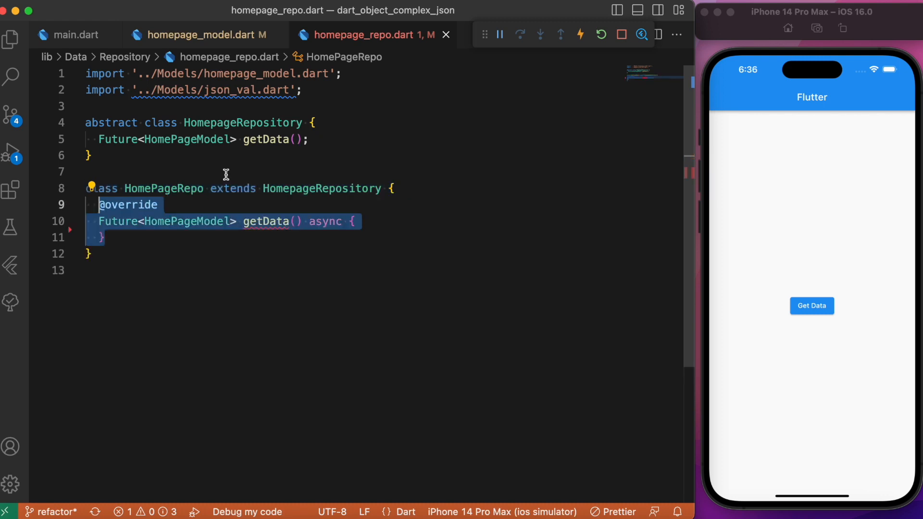
{"action": "type", "text": "await Future.delayed(const Duration(milliseconds: 100), () {});"}
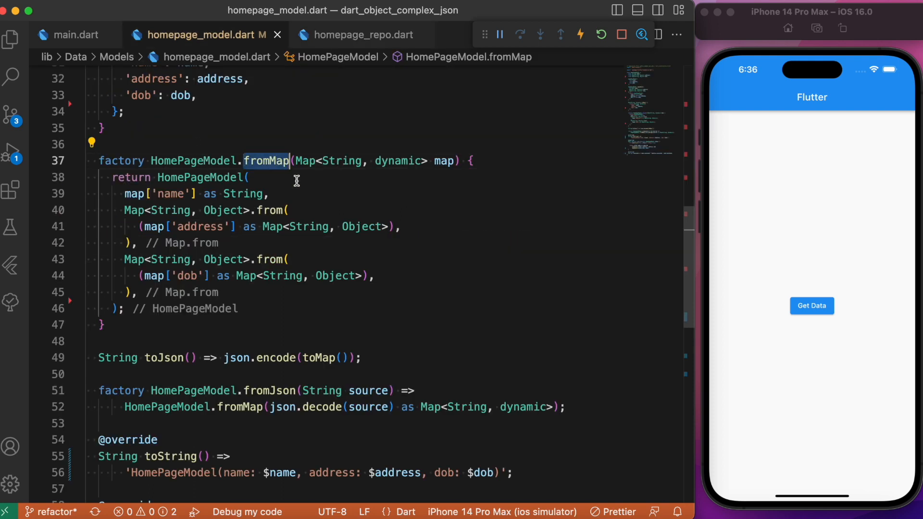
{"action": "left_click", "coordinate": [359, 35]}
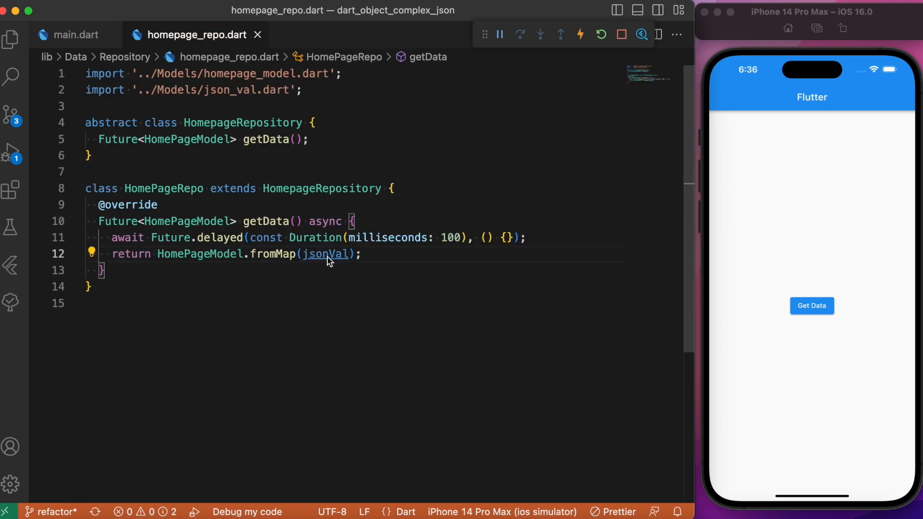
{"action": "left_click", "coordinate": [325, 254]}
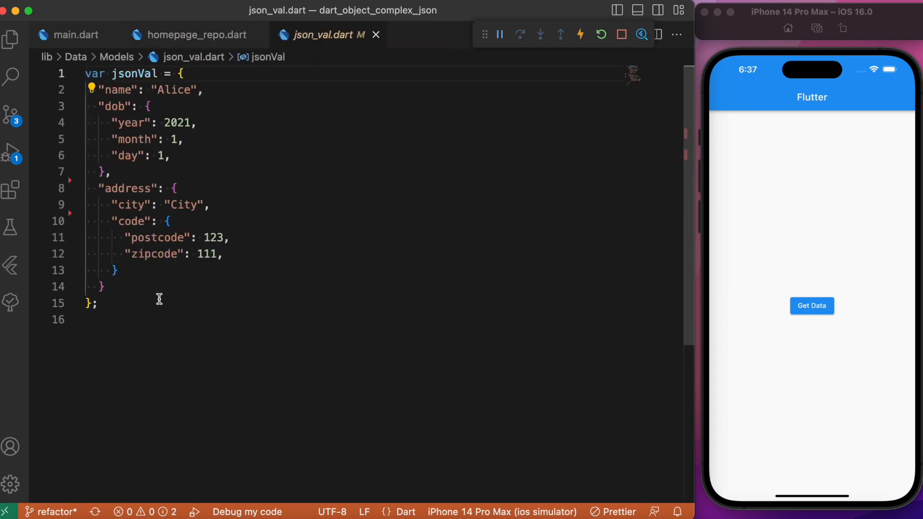
{"action": "mouse_move", "coordinate": [147, 315]}
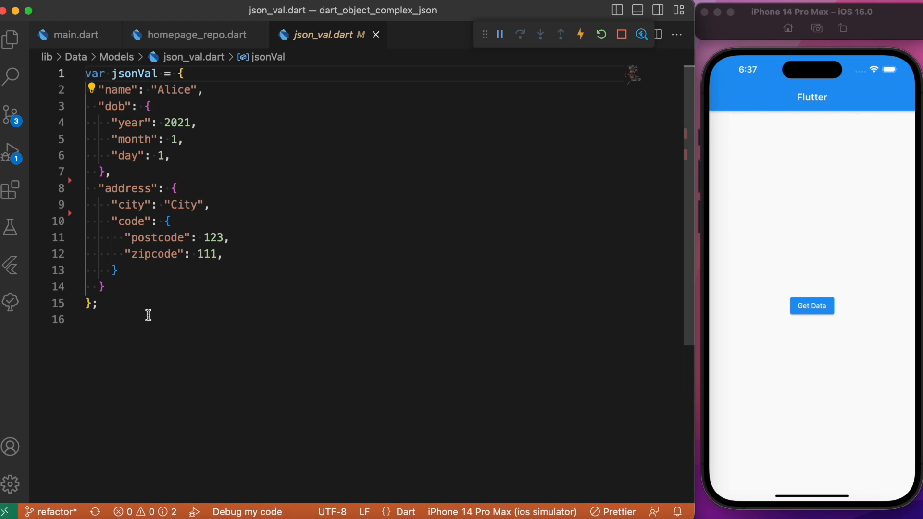
{"action": "mouse_move", "coordinate": [147, 234]}
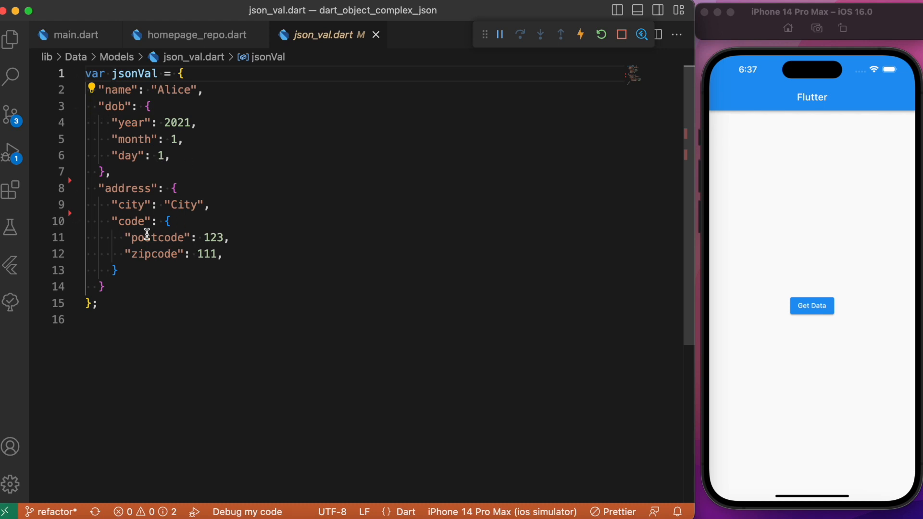
{"action": "left_click", "coordinate": [197, 34]}
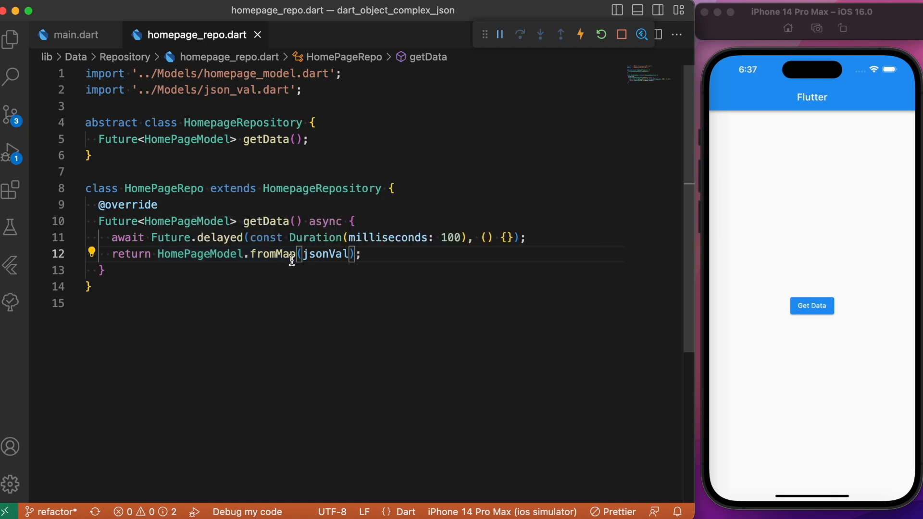
{"action": "mouse_move", "coordinate": [176, 178]}
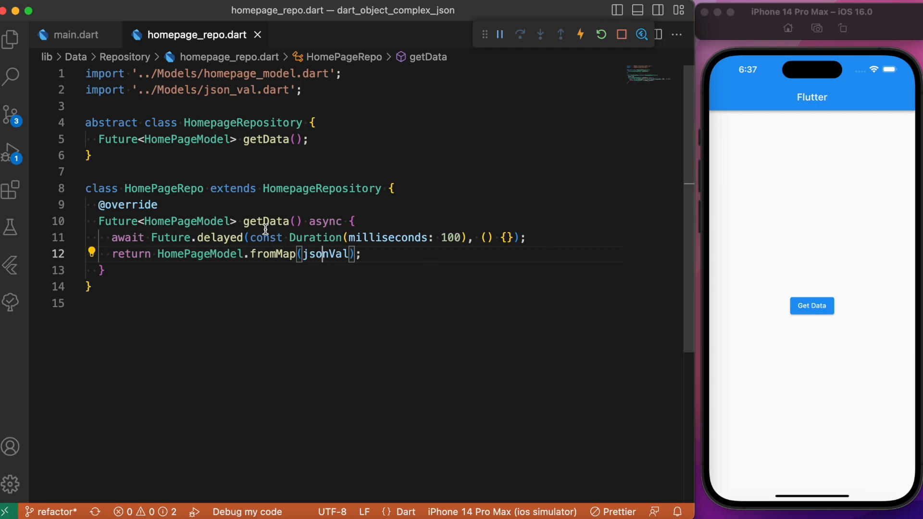
{"action": "mouse_move", "coordinate": [305, 265]}
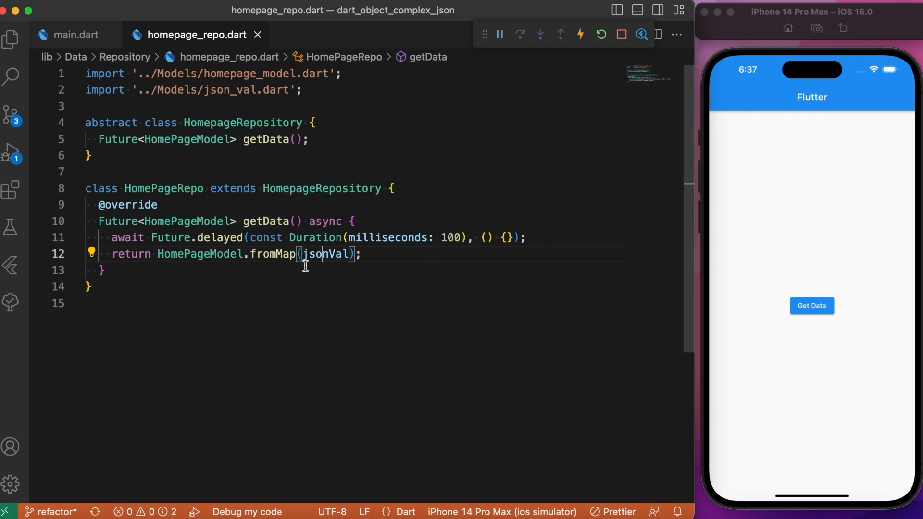
Open the home page screen file and jump to the end of the getData implementation.
{"action": "left_click", "coordinate": [11, 38]}
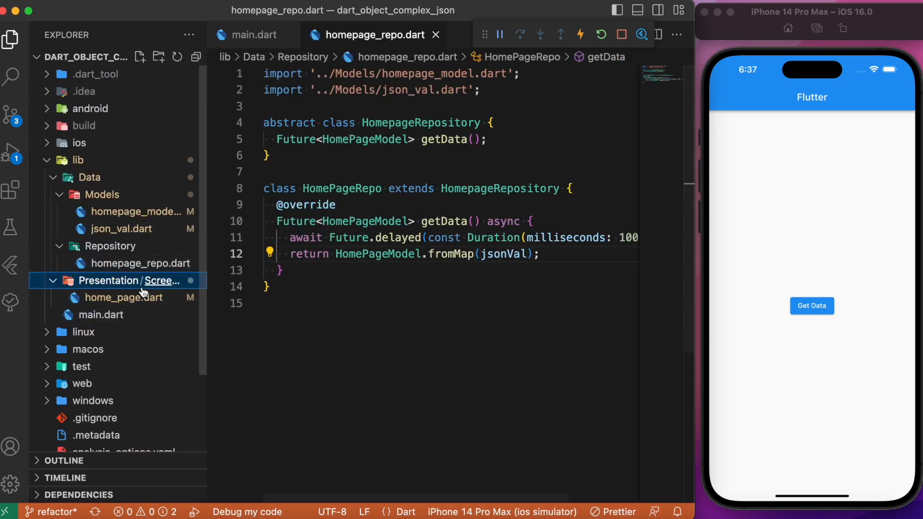
{"action": "left_click", "coordinate": [123, 297]}
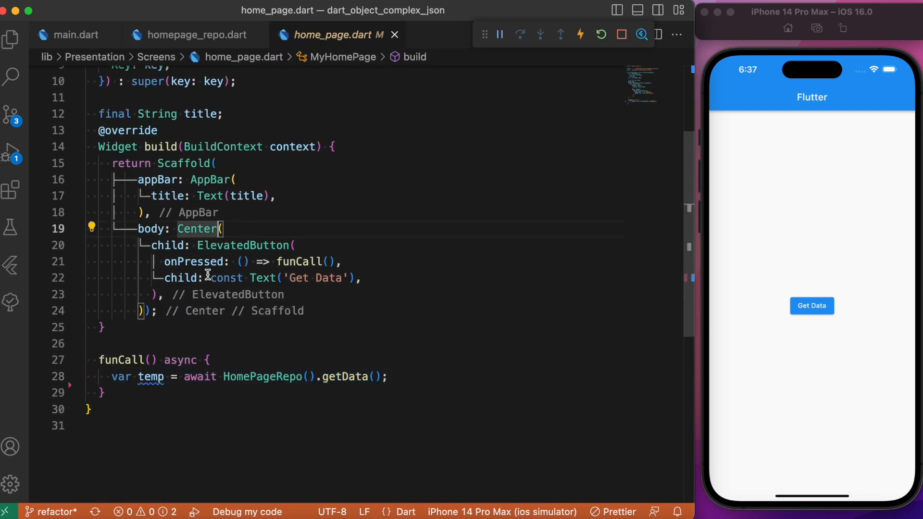
{"action": "mouse_move", "coordinate": [346, 377]}
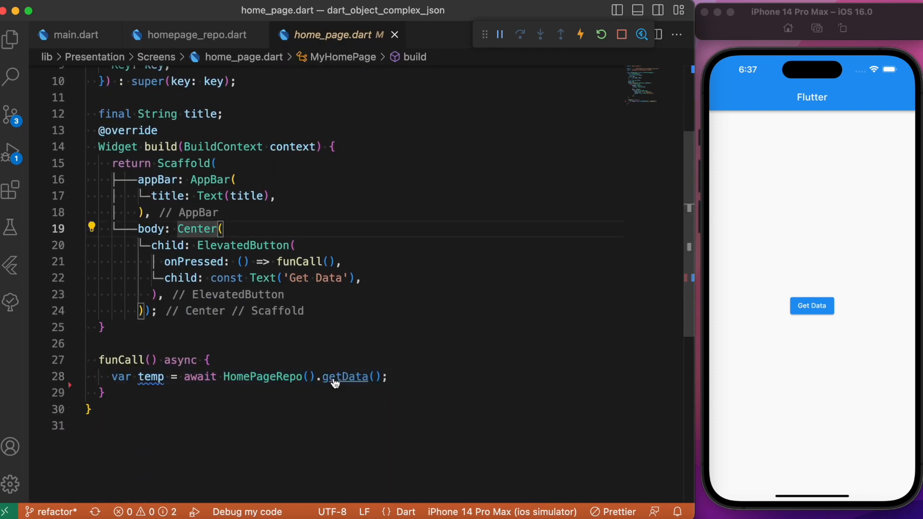
{"action": "left_click", "coordinate": [345, 377]}
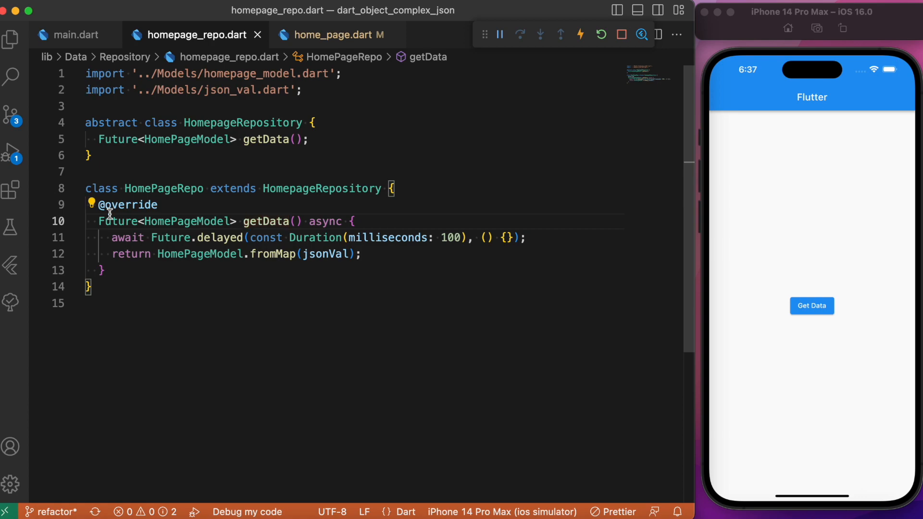
{"action": "left_click", "coordinate": [311, 269]}
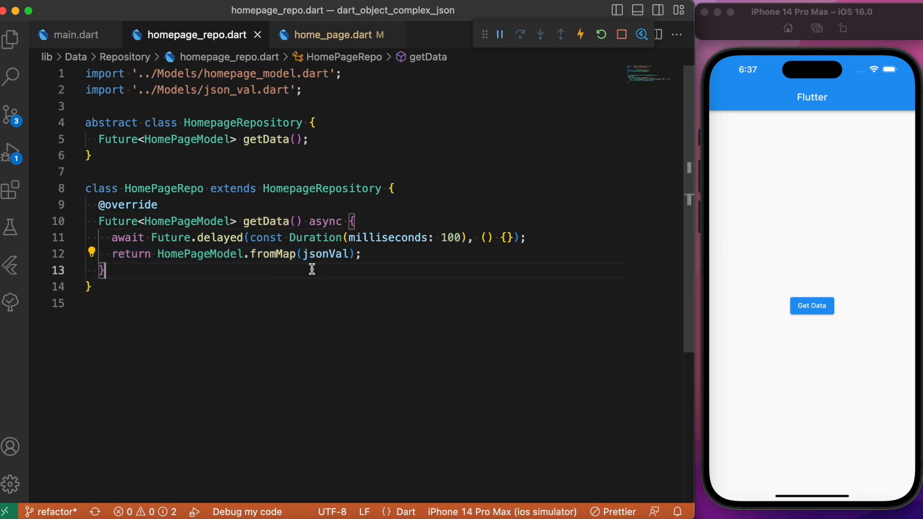
Open json_val.dart from lib/Data/Models in a new tab.
{"action": "left_click", "coordinate": [336, 34]}
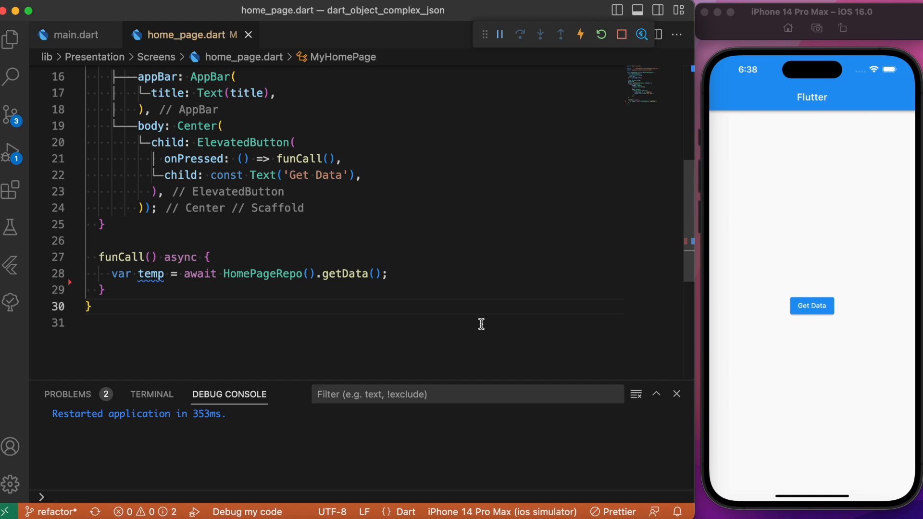
{"action": "left_click", "coordinate": [10, 39]}
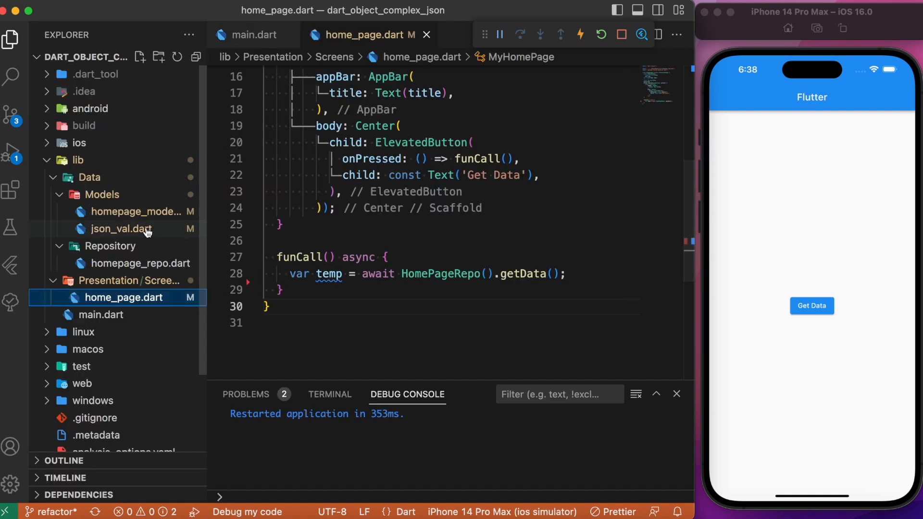
{"action": "left_click", "coordinate": [120, 229]}
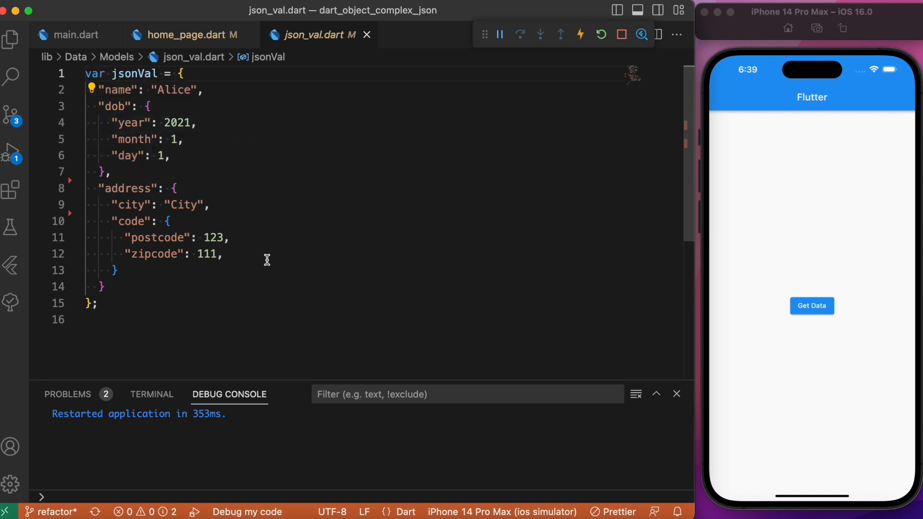
{"action": "mouse_move", "coordinate": [122, 122]}
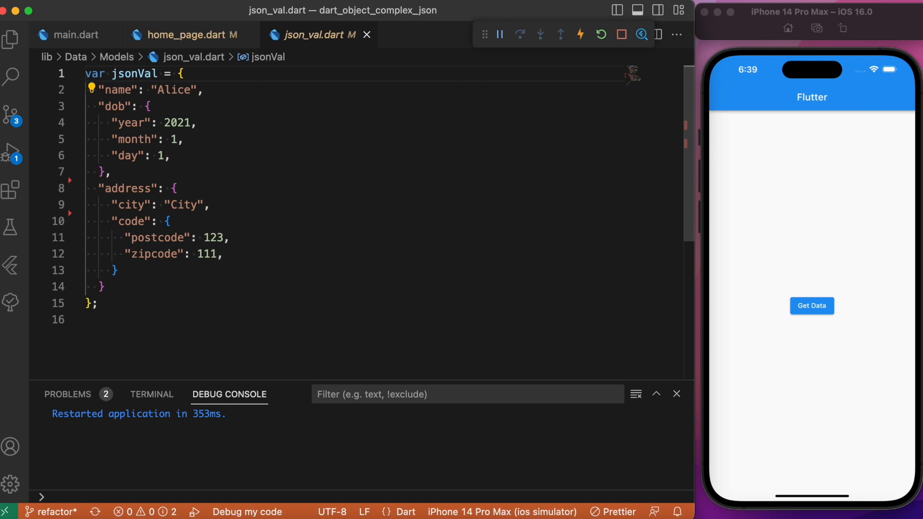
Print temp.dob via Get Data, then change it to temp.dob['day'] and rerun.
{"action": "left_click", "coordinate": [183, 35]}
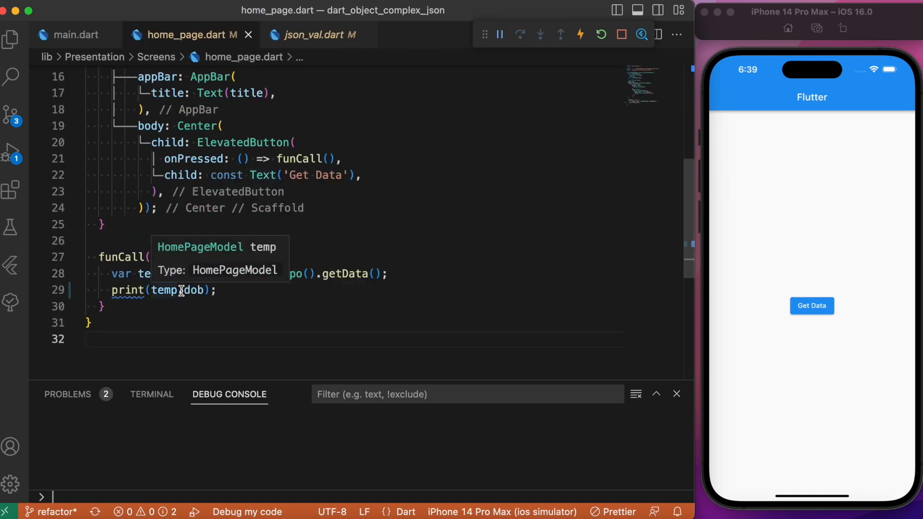
{"action": "mouse_move", "coordinate": [191, 260]}
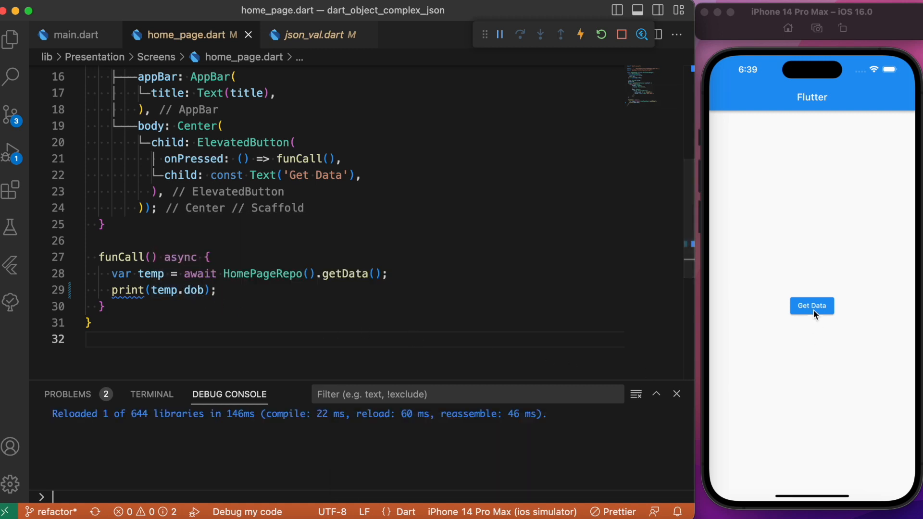
{"action": "left_click", "coordinate": [810, 306]}
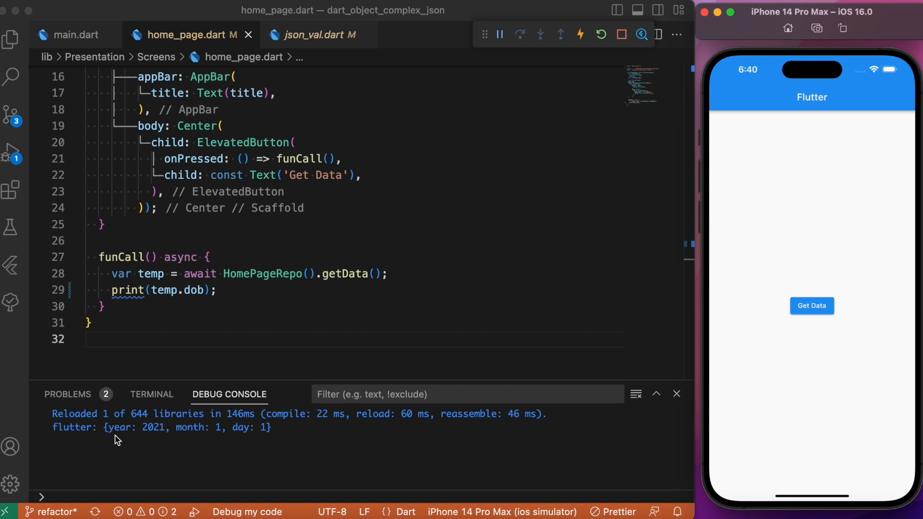
{"action": "mouse_move", "coordinate": [167, 442]}
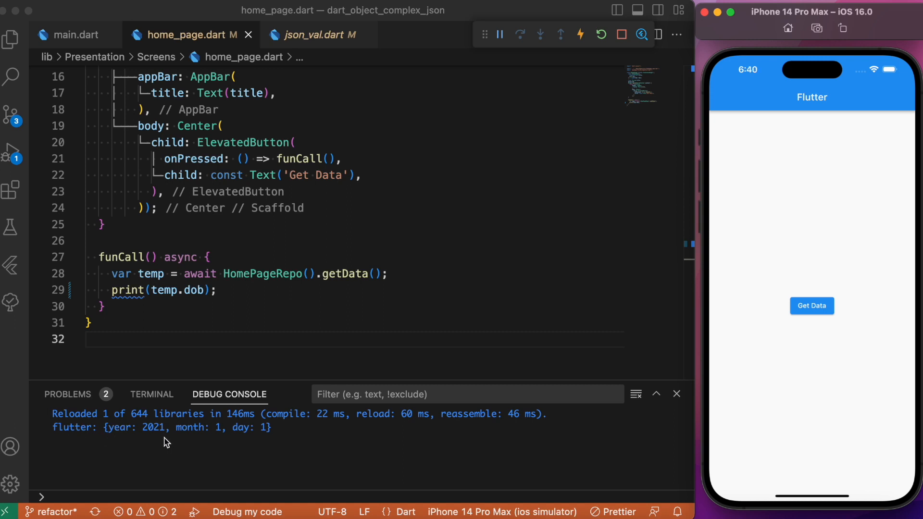
{"action": "mouse_move", "coordinate": [185, 404]}
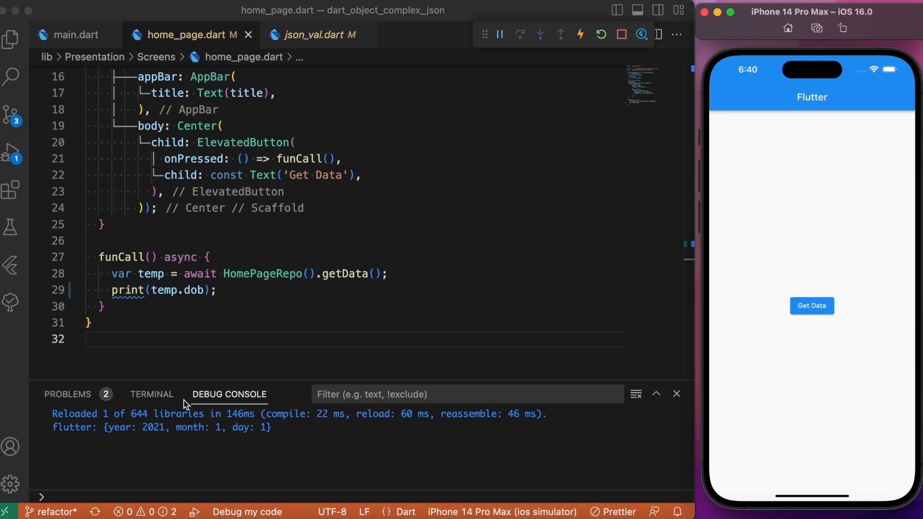
{"action": "mouse_move", "coordinate": [199, 451]}
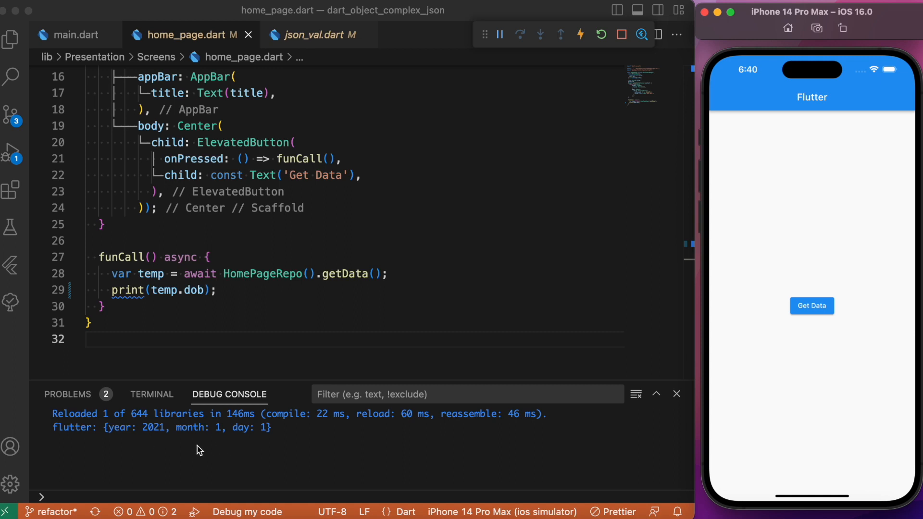
{"action": "mouse_move", "coordinate": [203, 297]}
{"action": "type", "text": "['"}
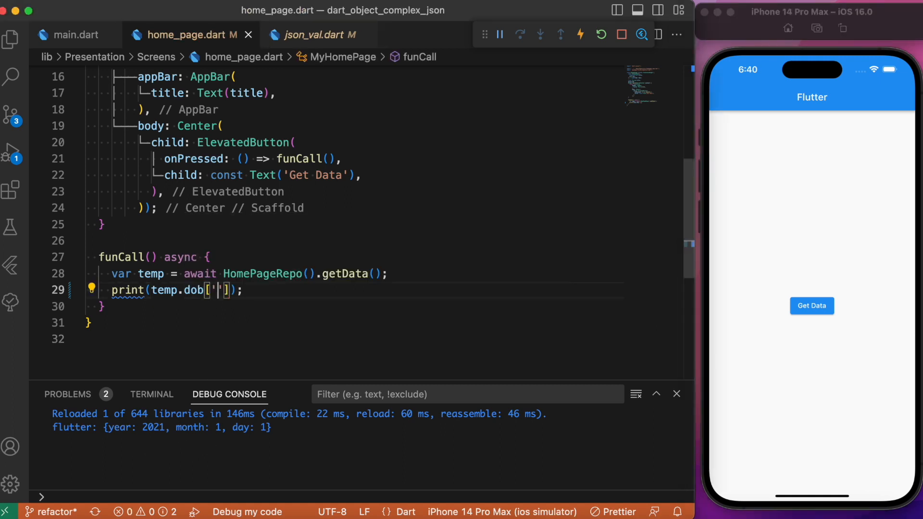
{"action": "type", "text": "day"}
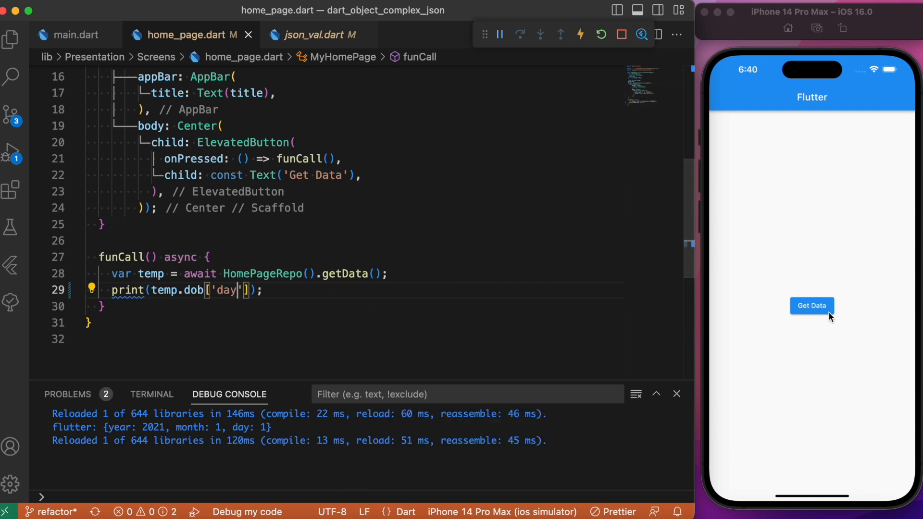
{"action": "left_click", "coordinate": [811, 306]}
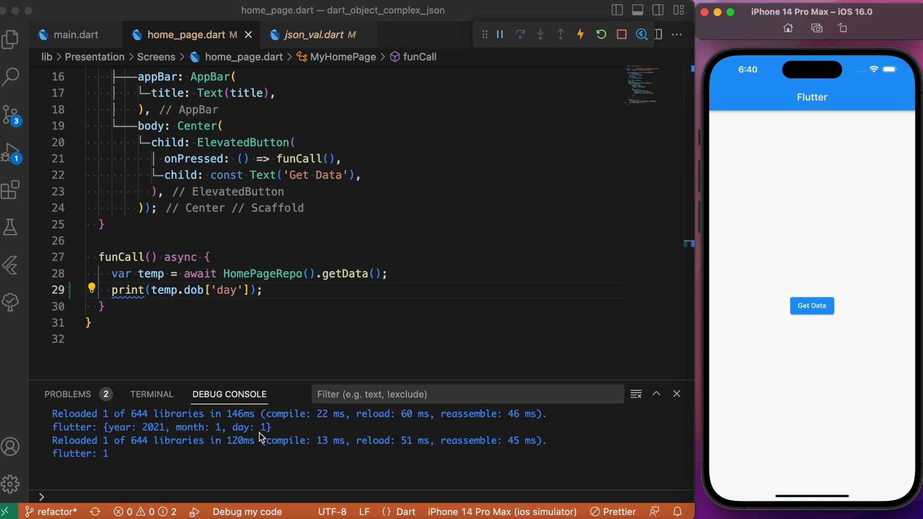
{"action": "mouse_move", "coordinate": [121, 467]}
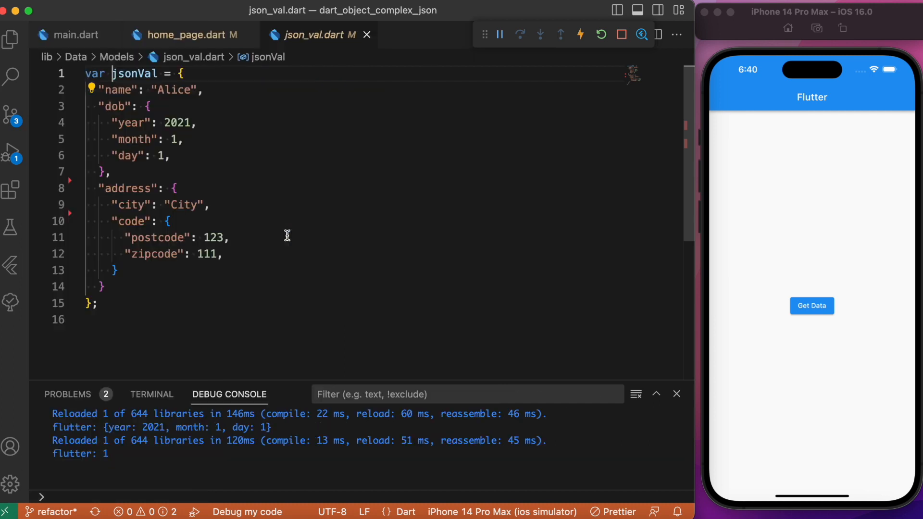
Check the postcode key, then print temp.dob['year'] and assign temp.address['code'] to temp1.
{"action": "double_click", "coordinate": [126, 220]}
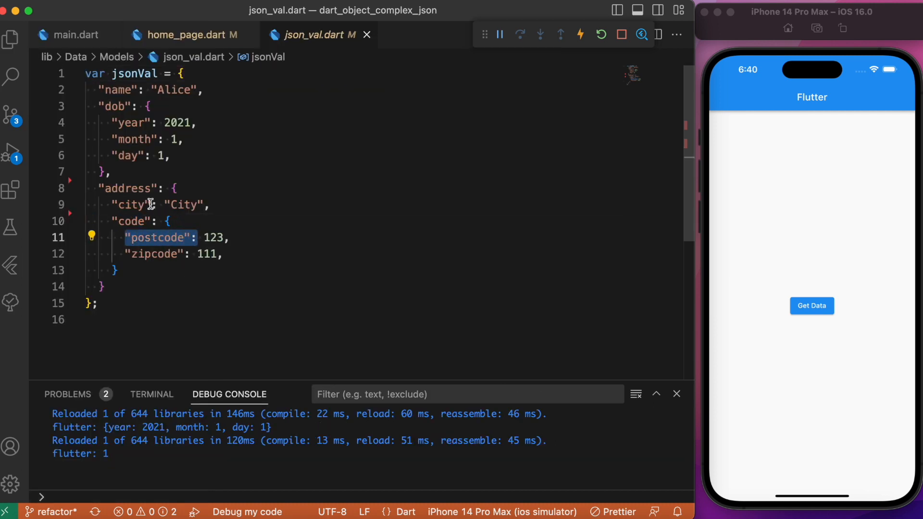
{"action": "left_click", "coordinate": [181, 35]}
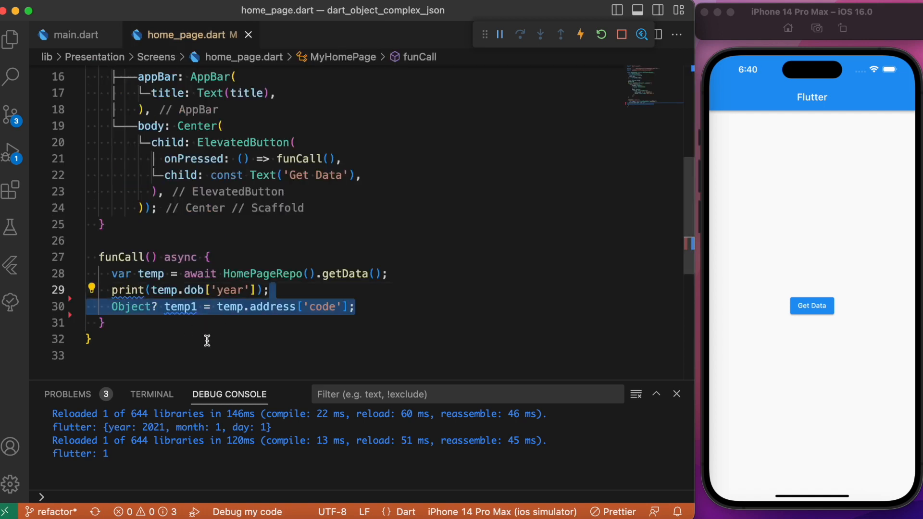
{"action": "mouse_move", "coordinate": [258, 334]}
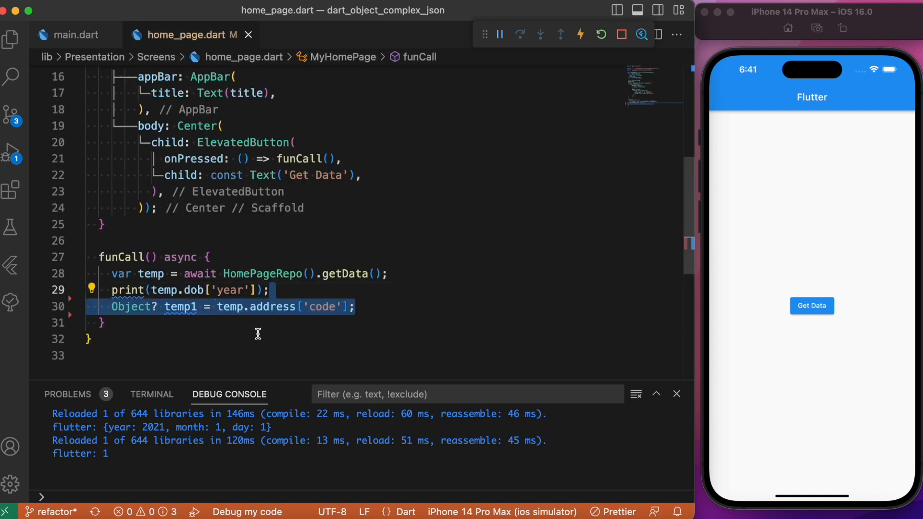
{"action": "left_click", "coordinate": [268, 306]}
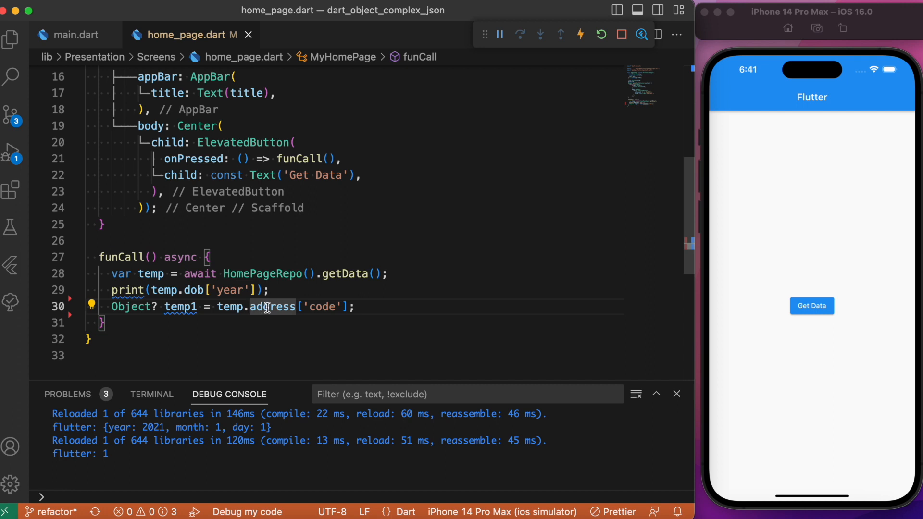
{"action": "mouse_move", "coordinate": [181, 306]}
{"action": "type", "text": "print(jsonDecode(jsonEncode(temp1))['postcode']);"}
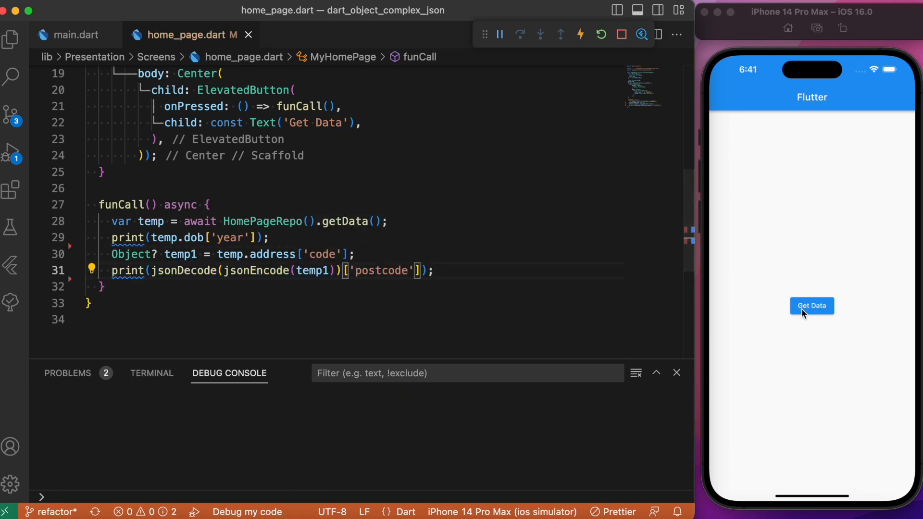
Tap Get Data to print 2021 and postcode 123, then close json_val.dart.
{"action": "left_click", "coordinate": [810, 305]}
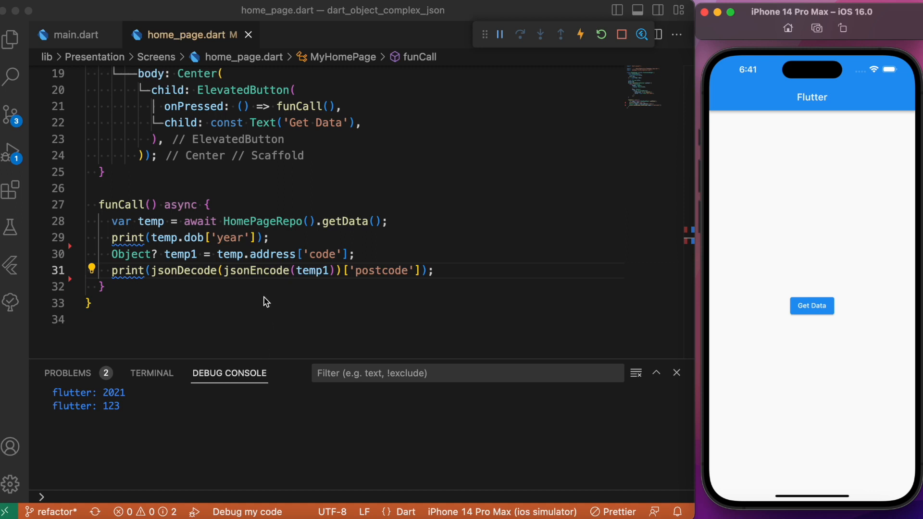
{"action": "double_click", "coordinate": [110, 393]}
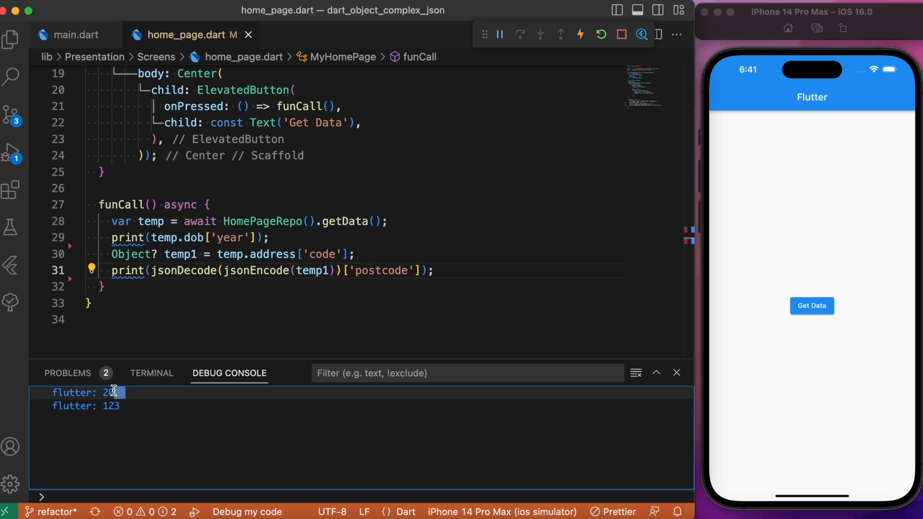
{"action": "double_click", "coordinate": [110, 392]}
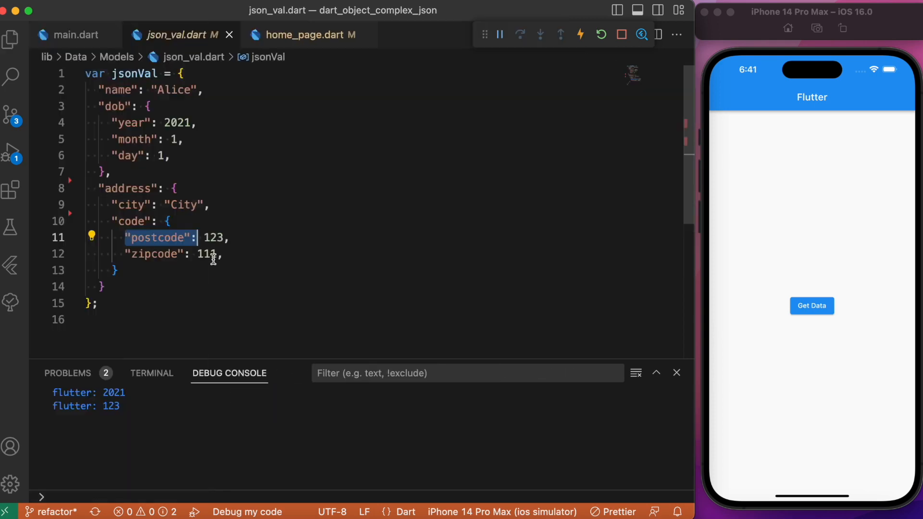
{"action": "left_click", "coordinate": [305, 34]}
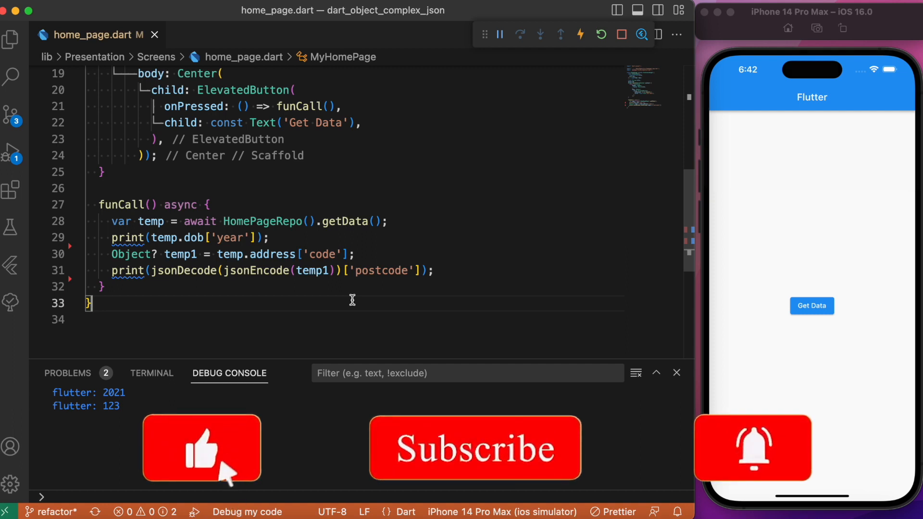
{"action": "left_click", "coordinate": [474, 448]}
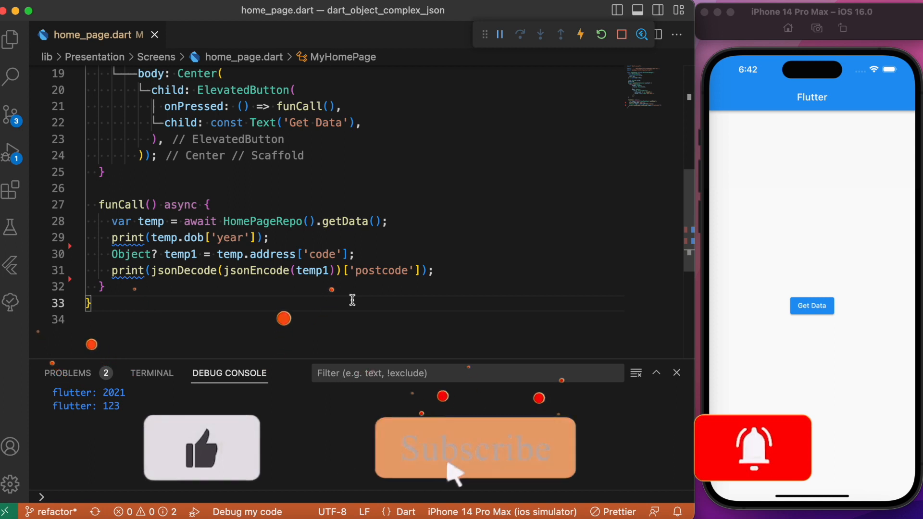